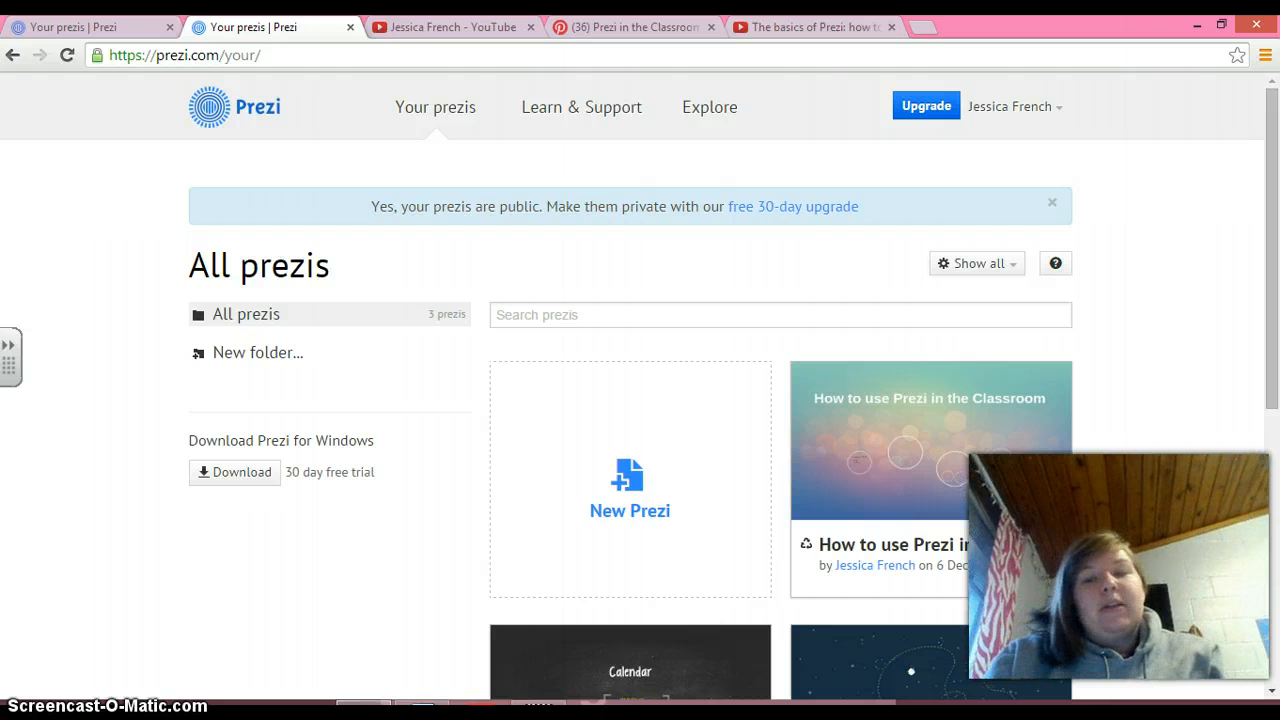
mouse_move(938, 466)
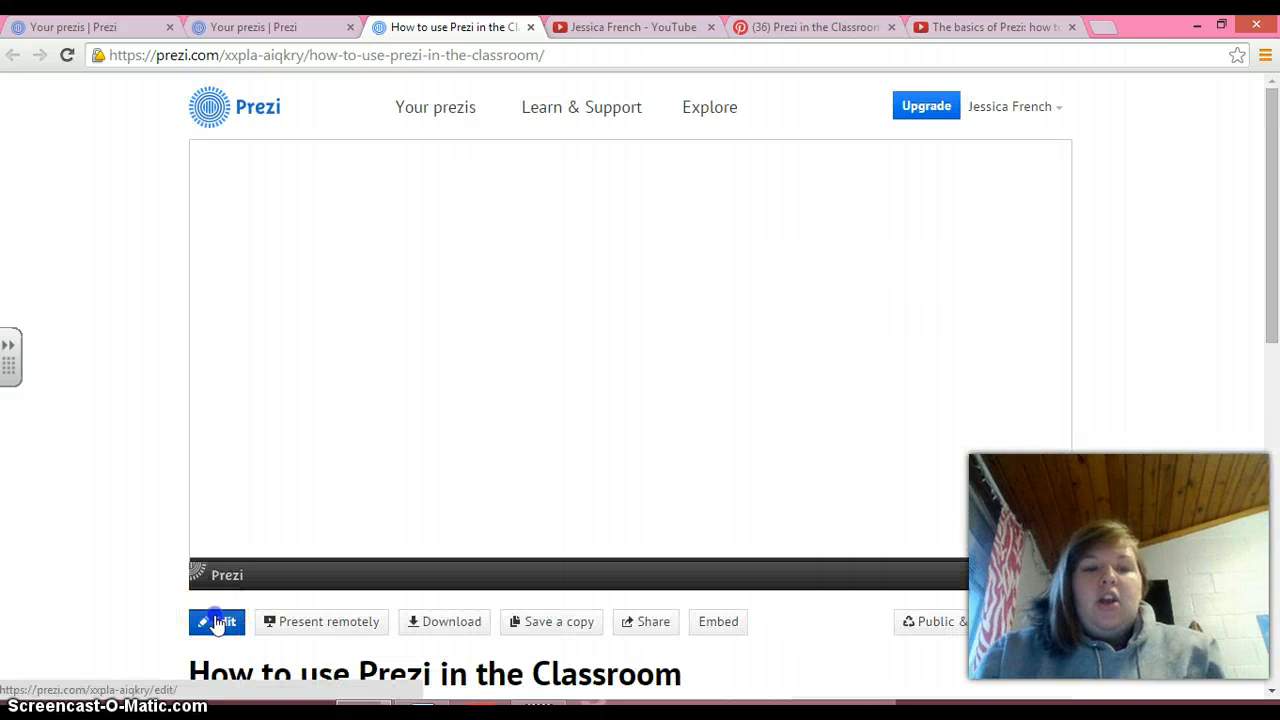
Open 'How to use Prezi in the Classroom' from Your prezis in the editor.
click(216, 620)
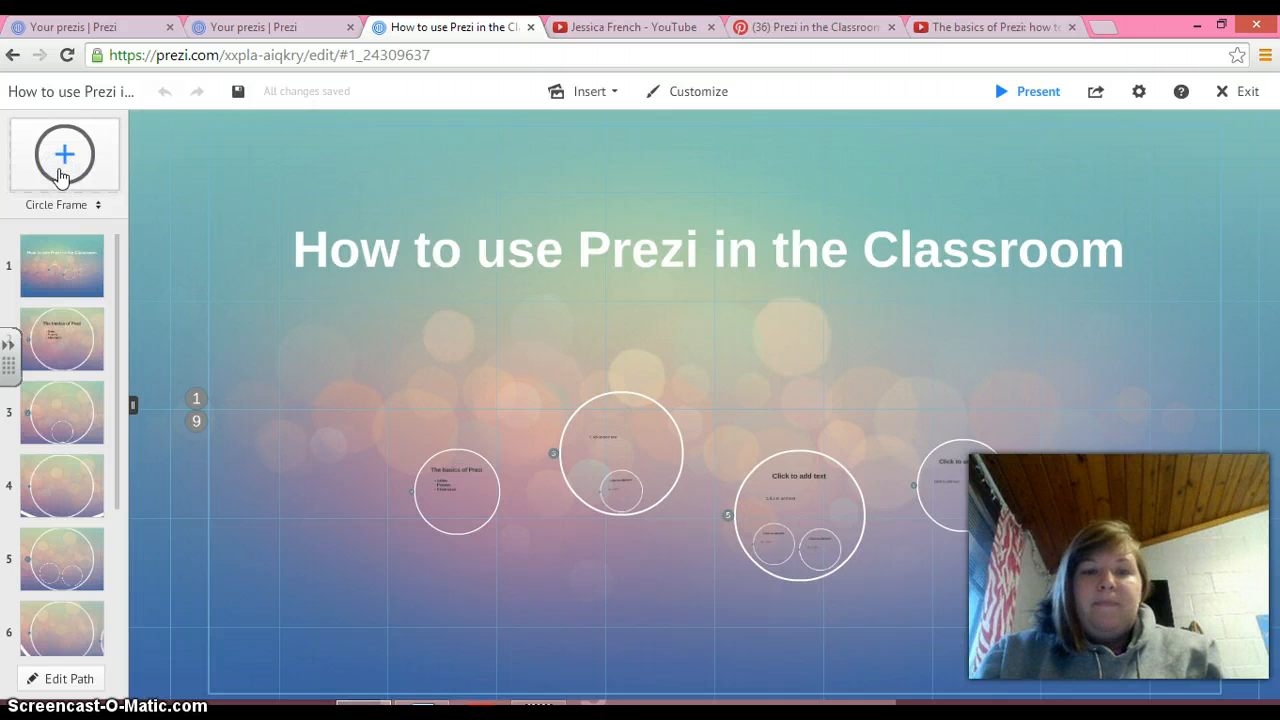
Add a circle frame and place it below the title beside the larger frames, then zoom to path step 3.
click(64, 154)
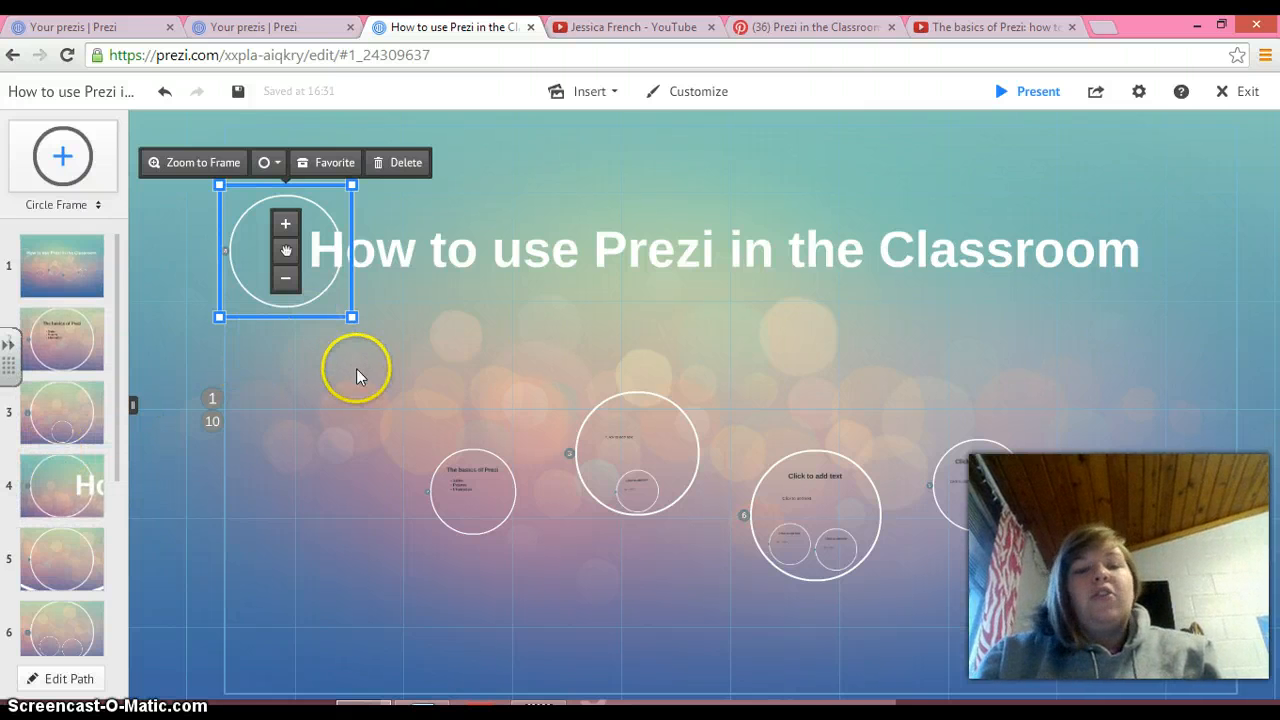
click(472, 490)
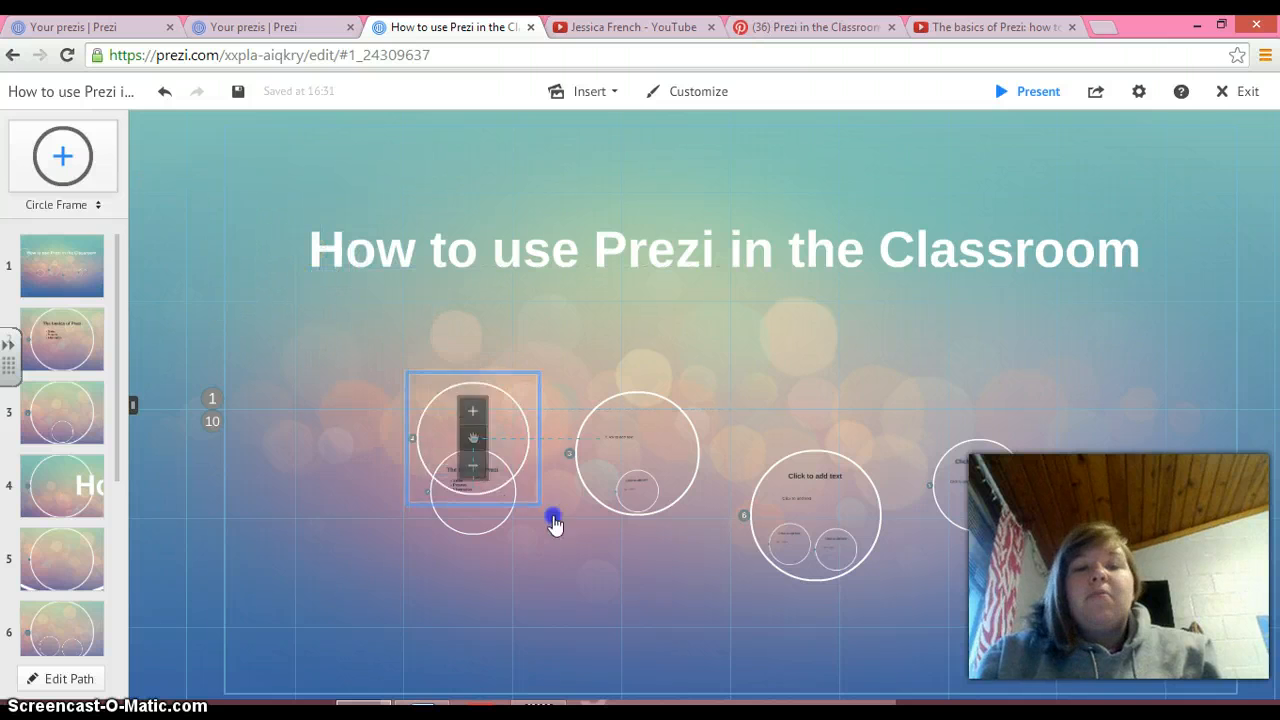
click(556, 520)
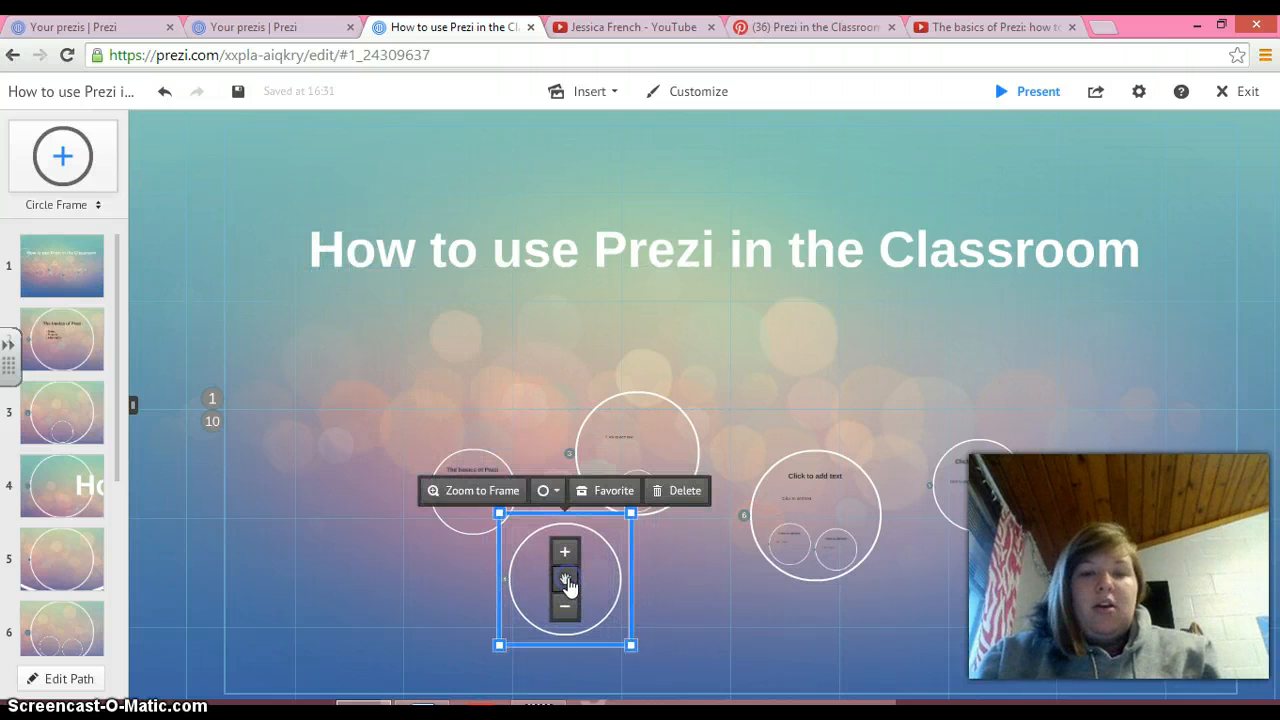
mouse_move(656, 530)
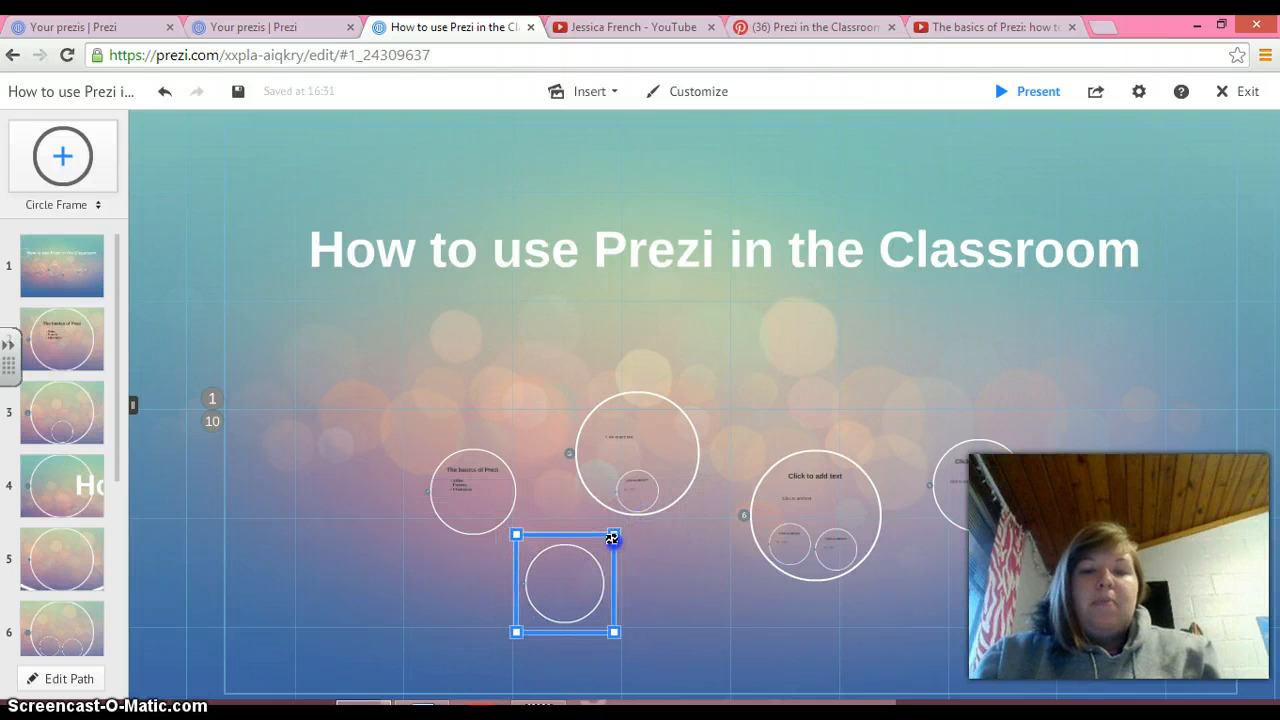
click(564, 584)
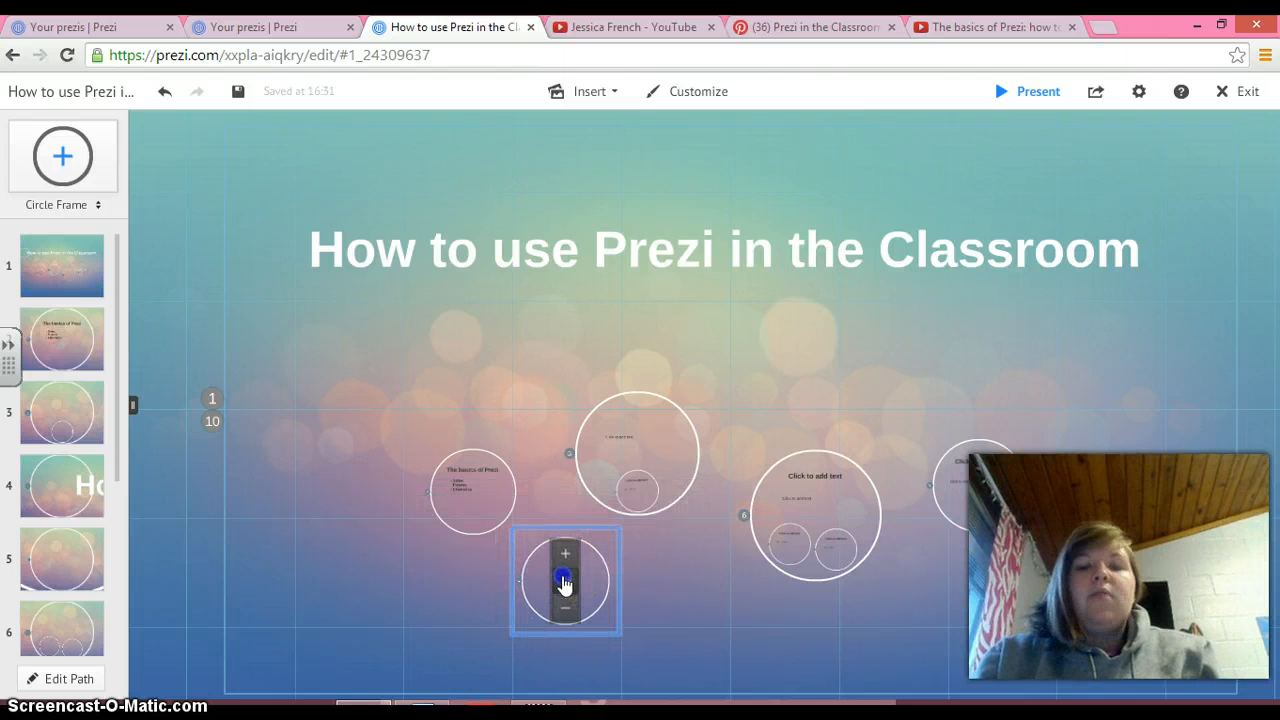
click(564, 580)
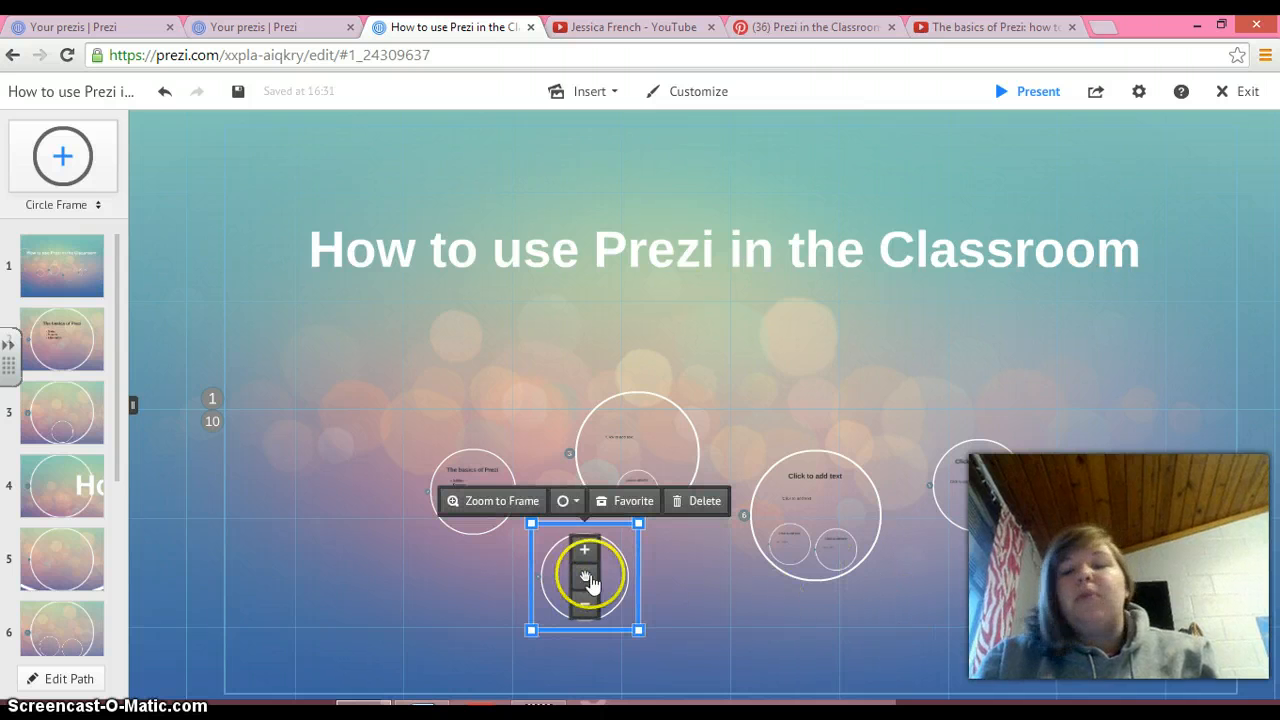
mouse_move(616, 620)
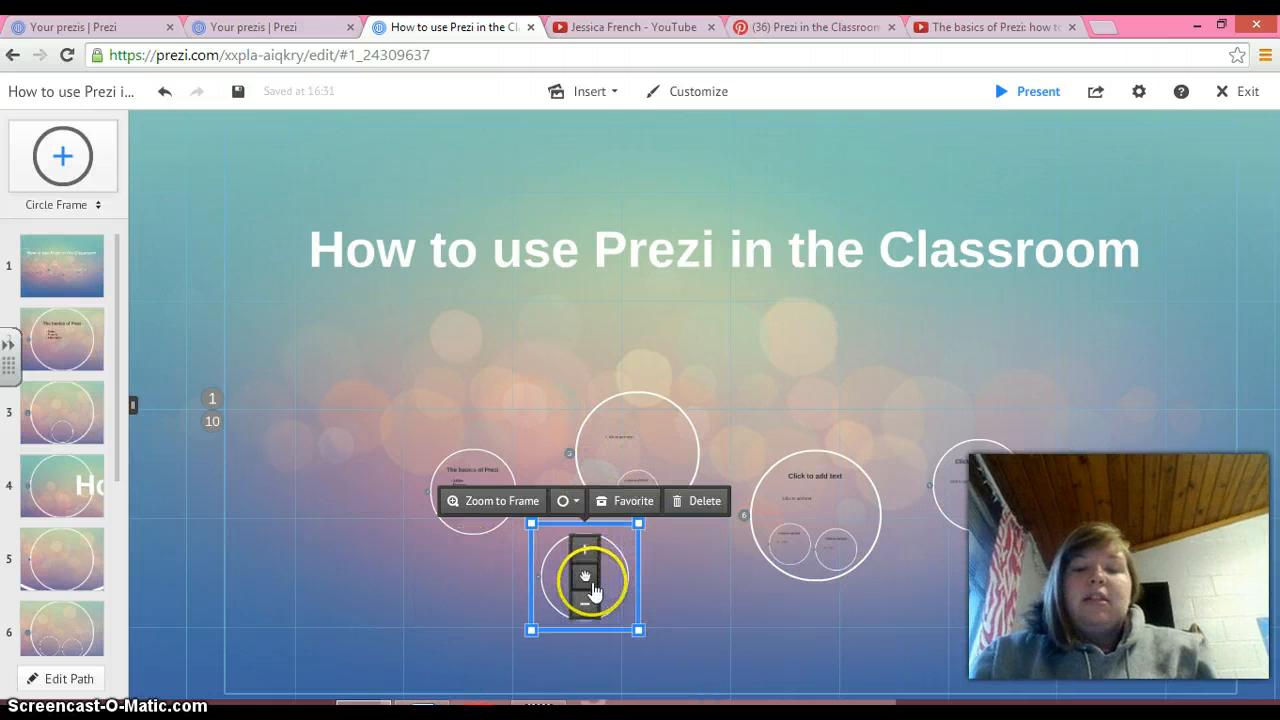
drag(584, 576, 784, 364)
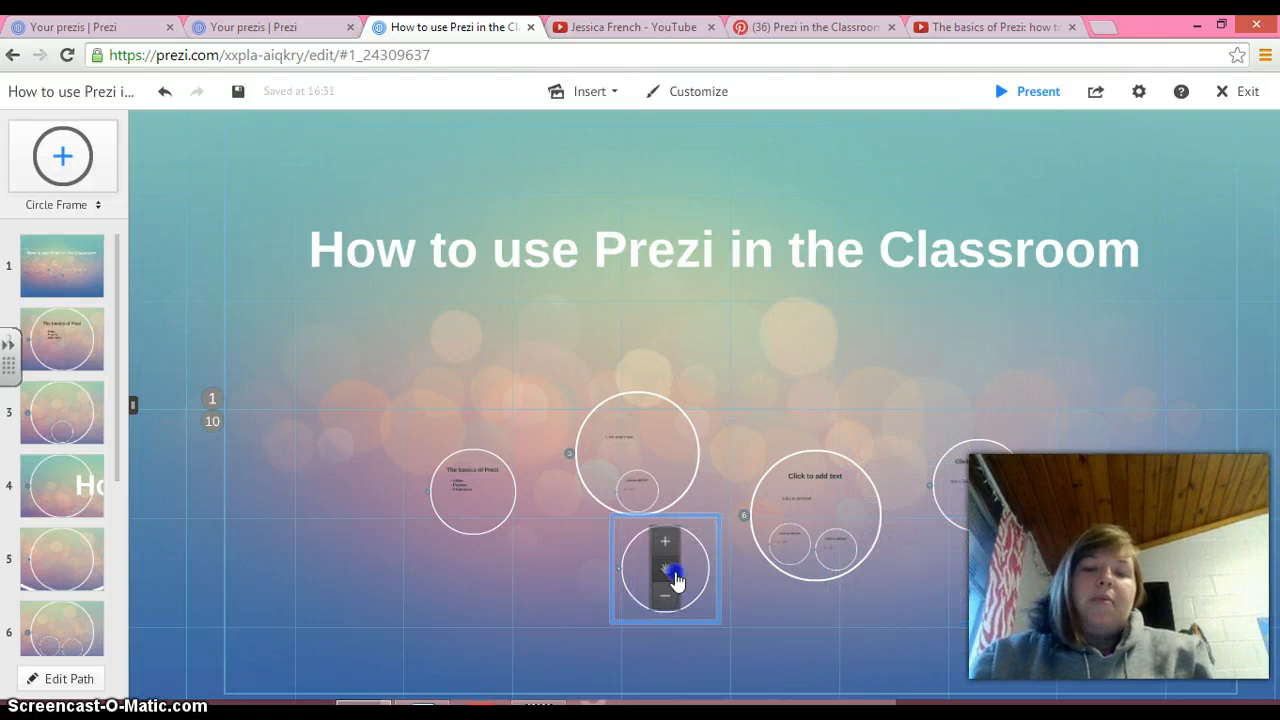
click(664, 568)
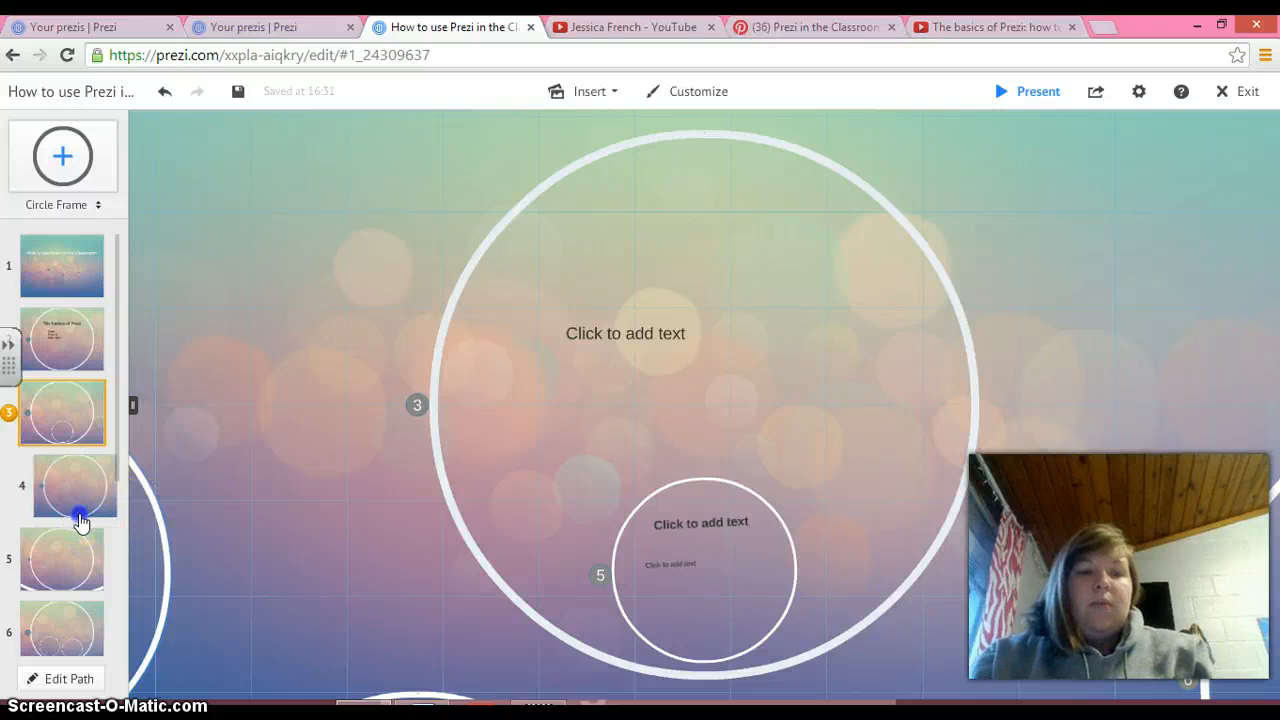
Review path steps 4 and 5, return to step 3 and start a text box in its large frame.
click(62, 486)
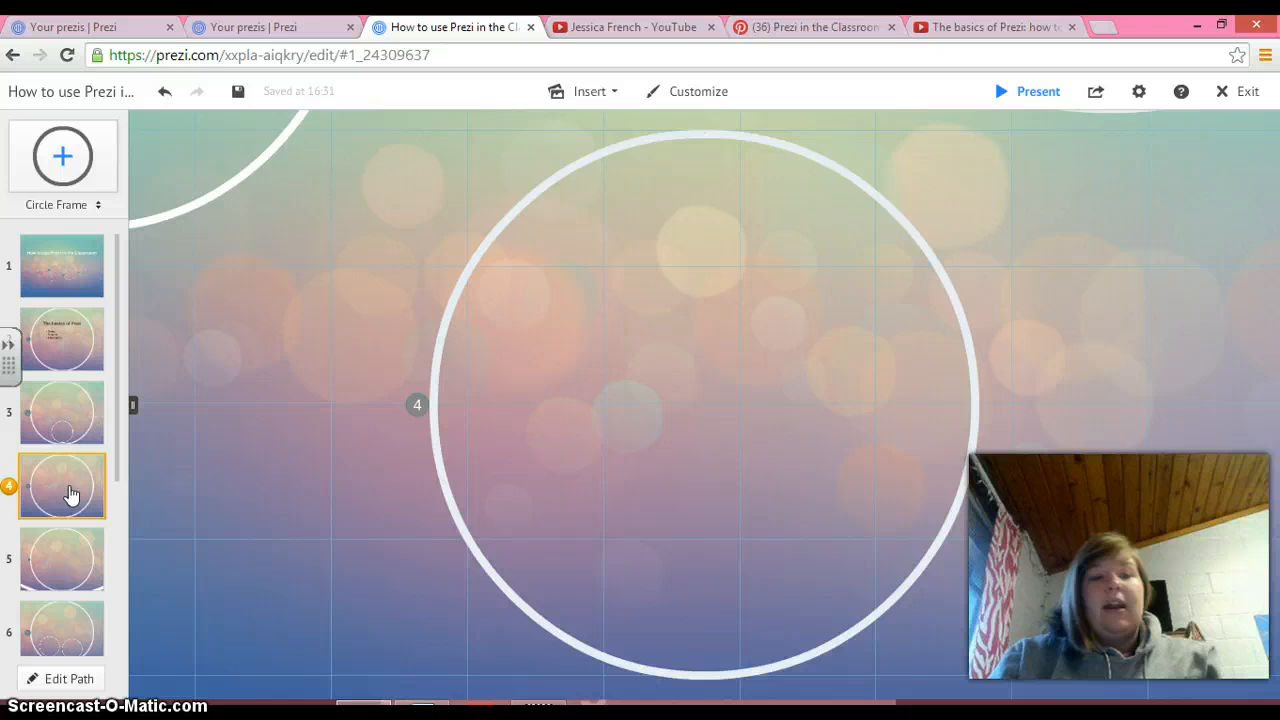
click(60, 558)
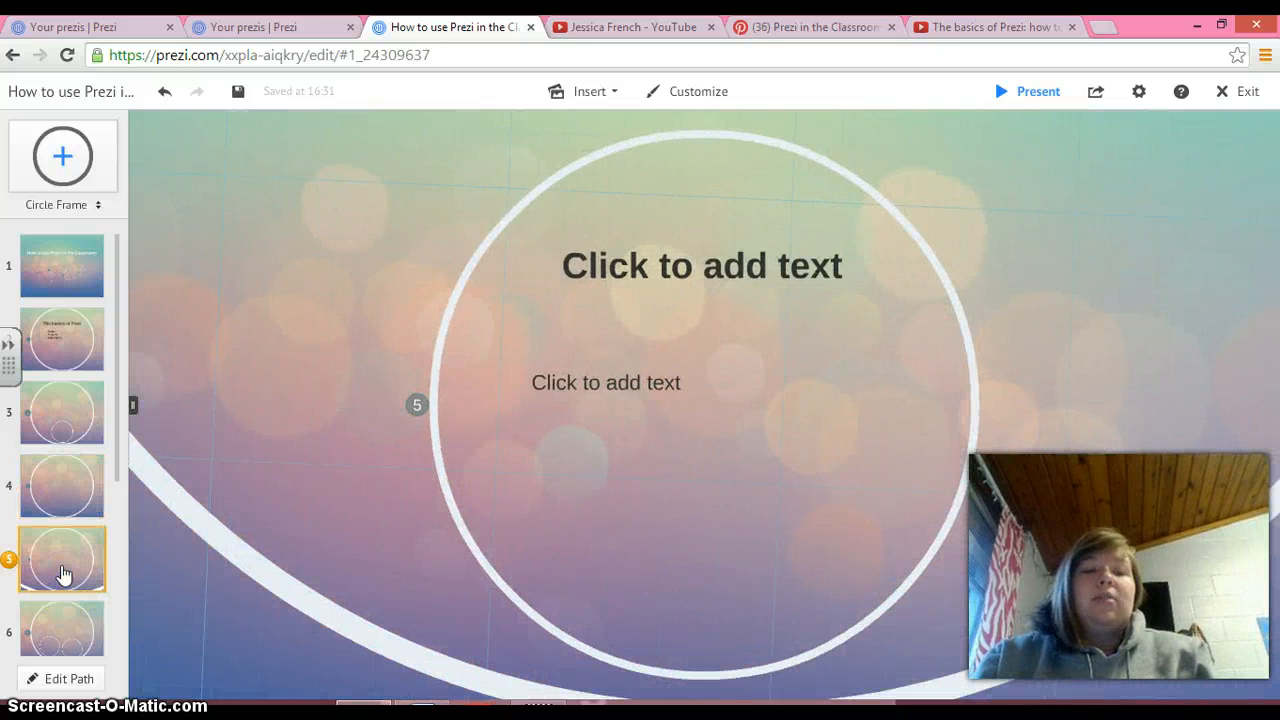
mouse_move(62, 412)
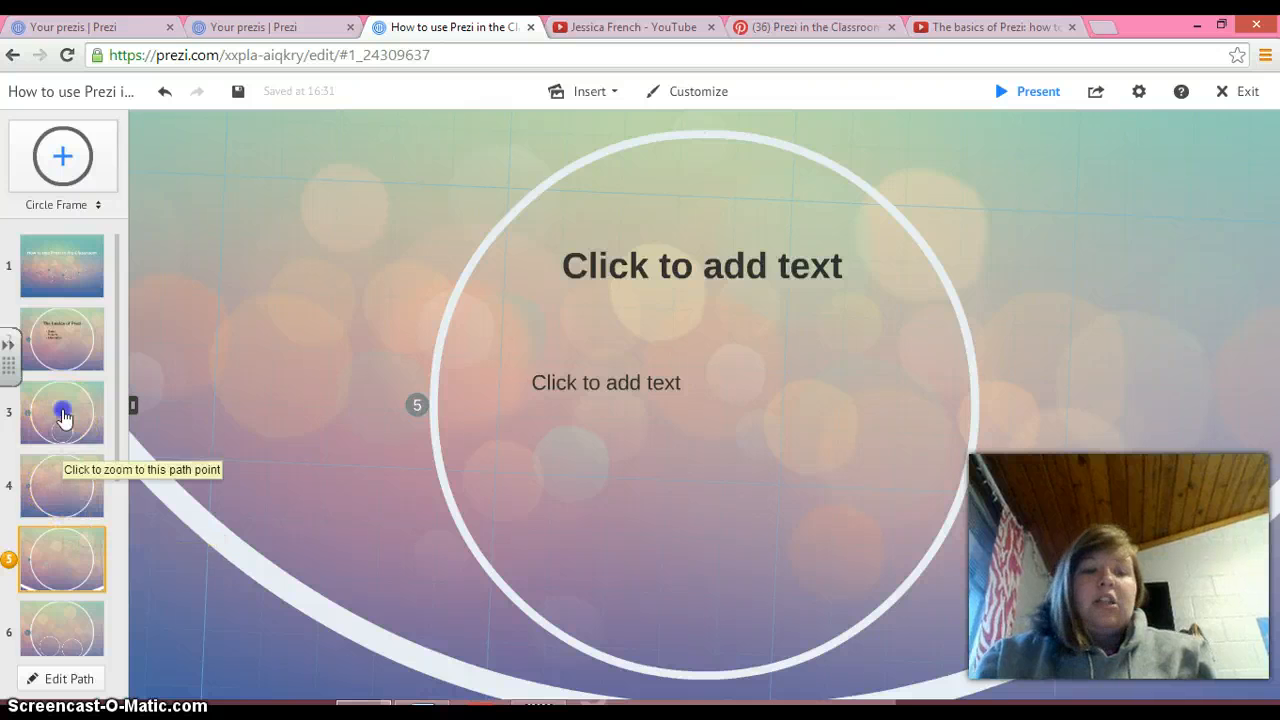
click(62, 412)
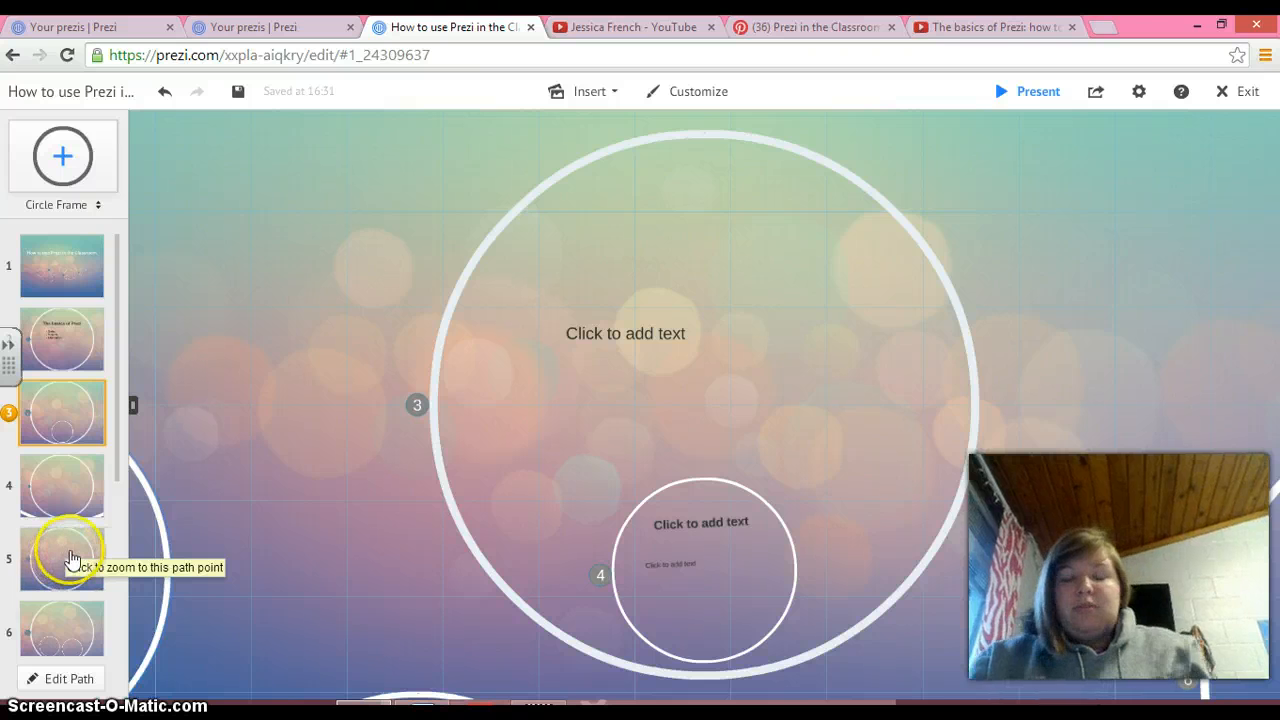
mouse_move(640, 320)
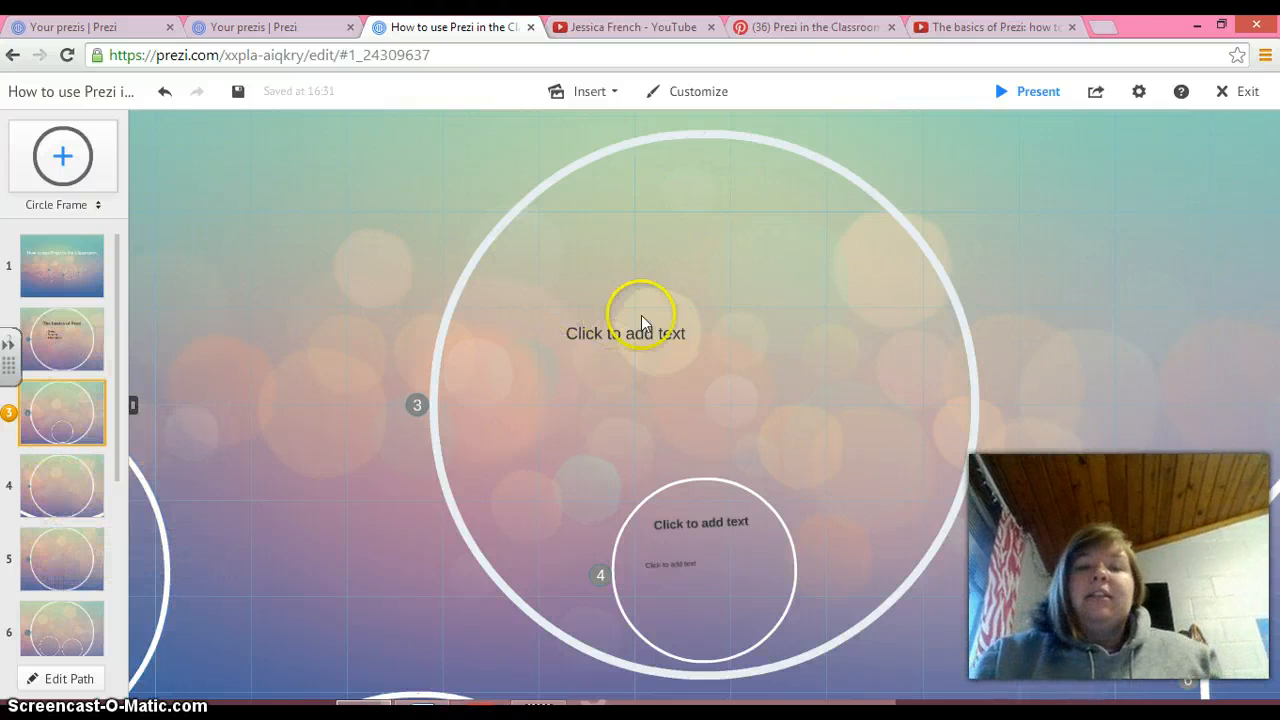
mouse_move(130, 360)
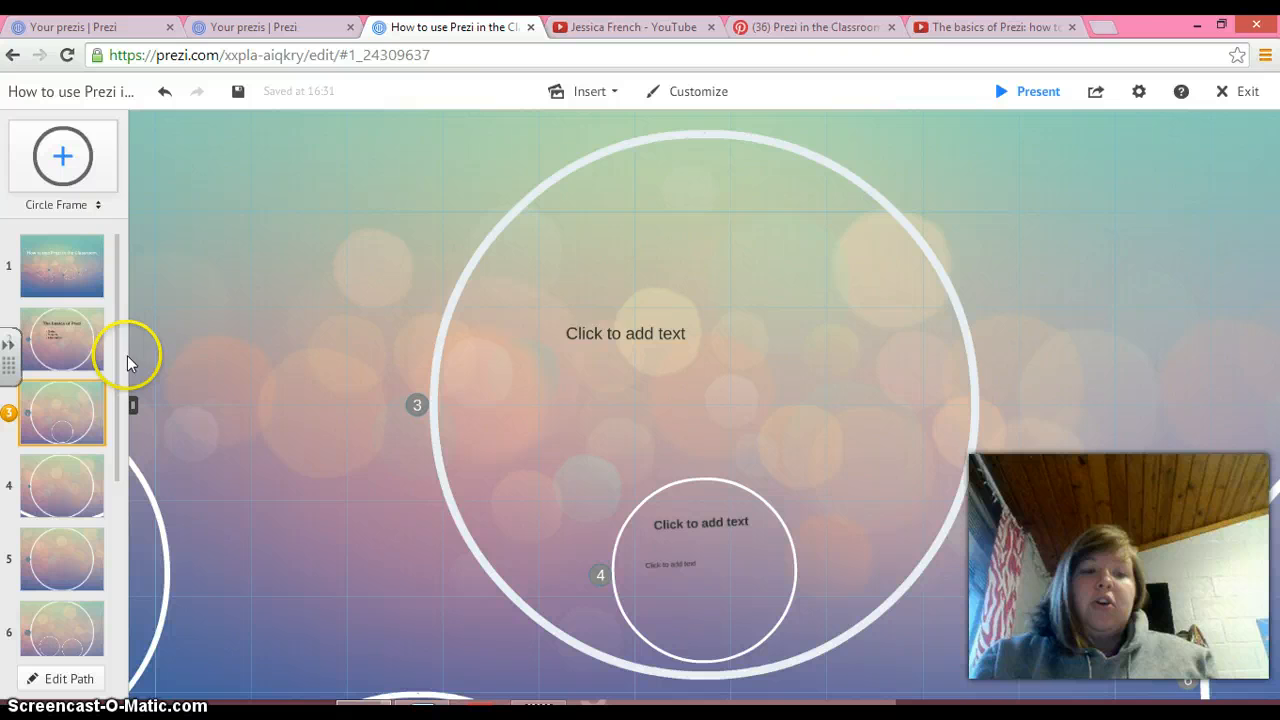
click(624, 332)
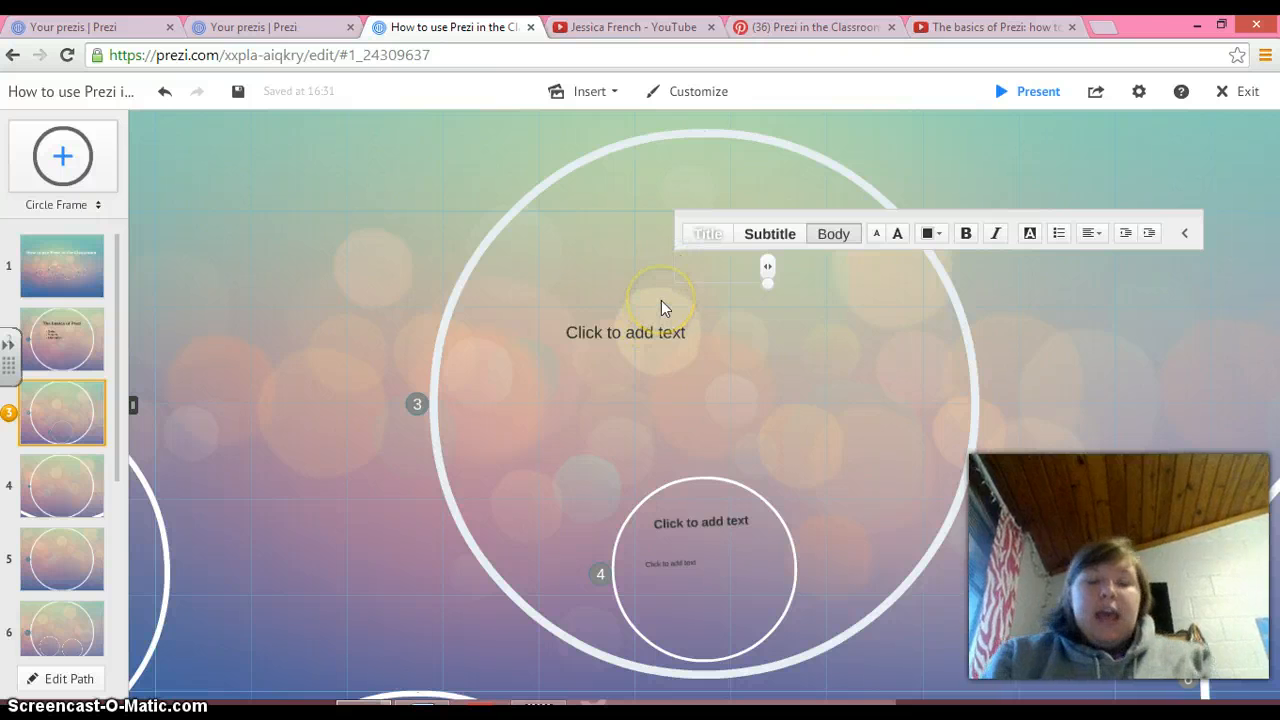
Title frame 3 'Animals students have as pets'.
click(680, 268)
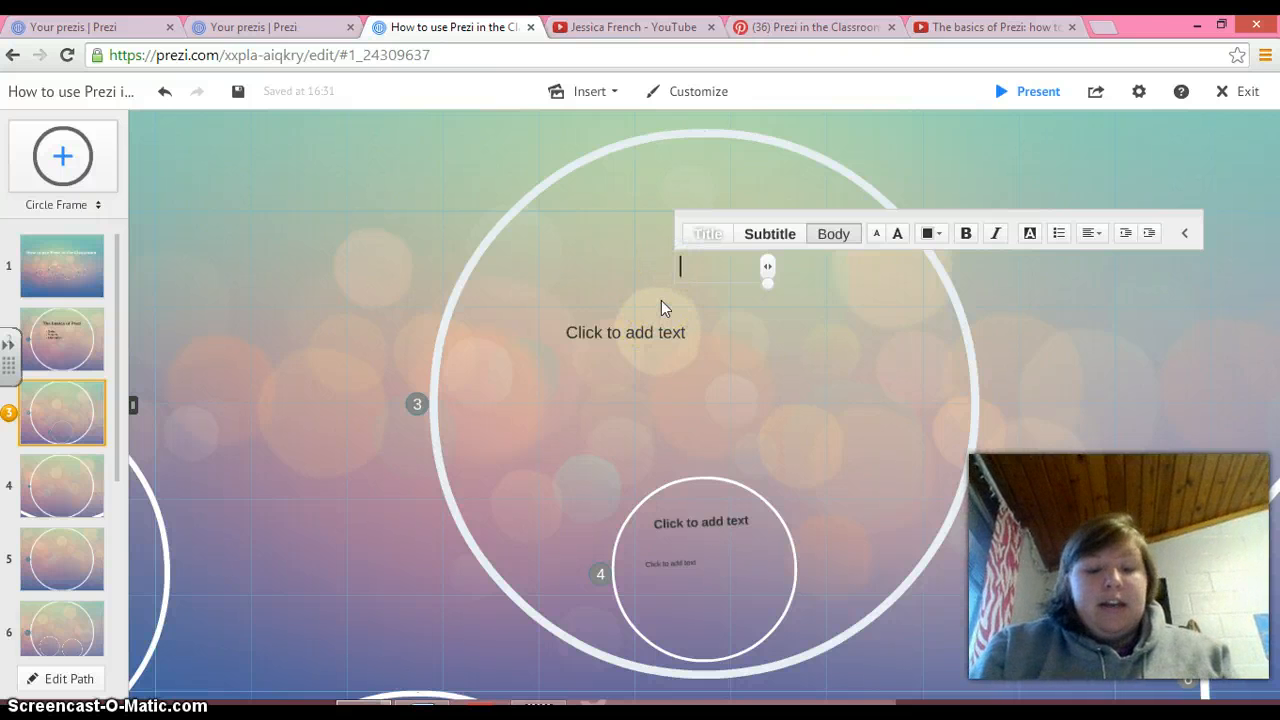
text(Animals students have as)
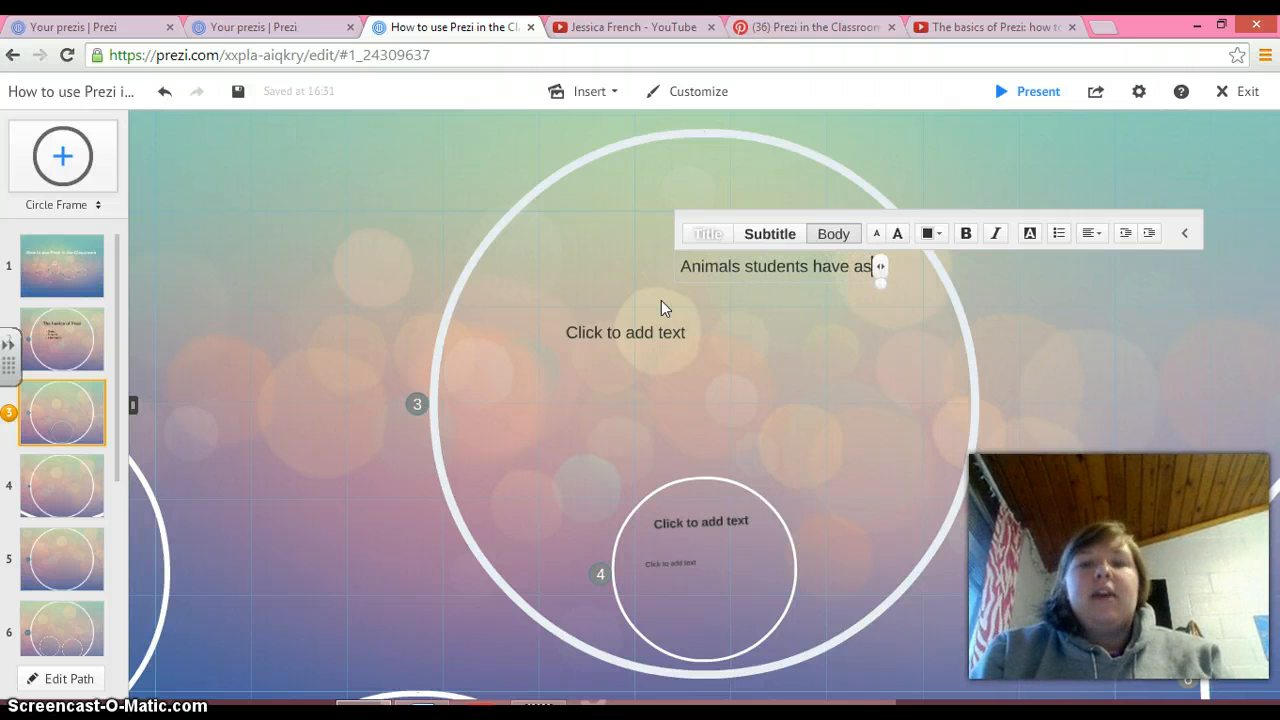
text(pets)
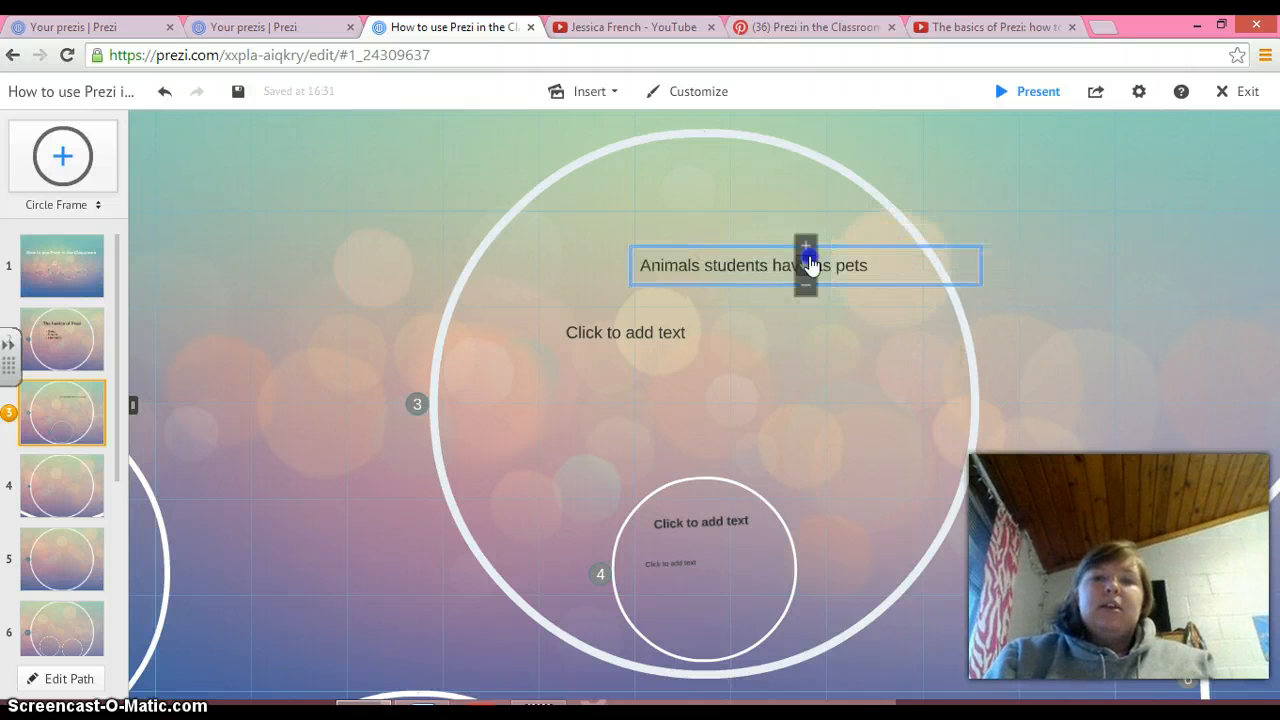
List Dogs, Cats and Fish under the pets title, then go to nested frame 4.
click(804, 264)
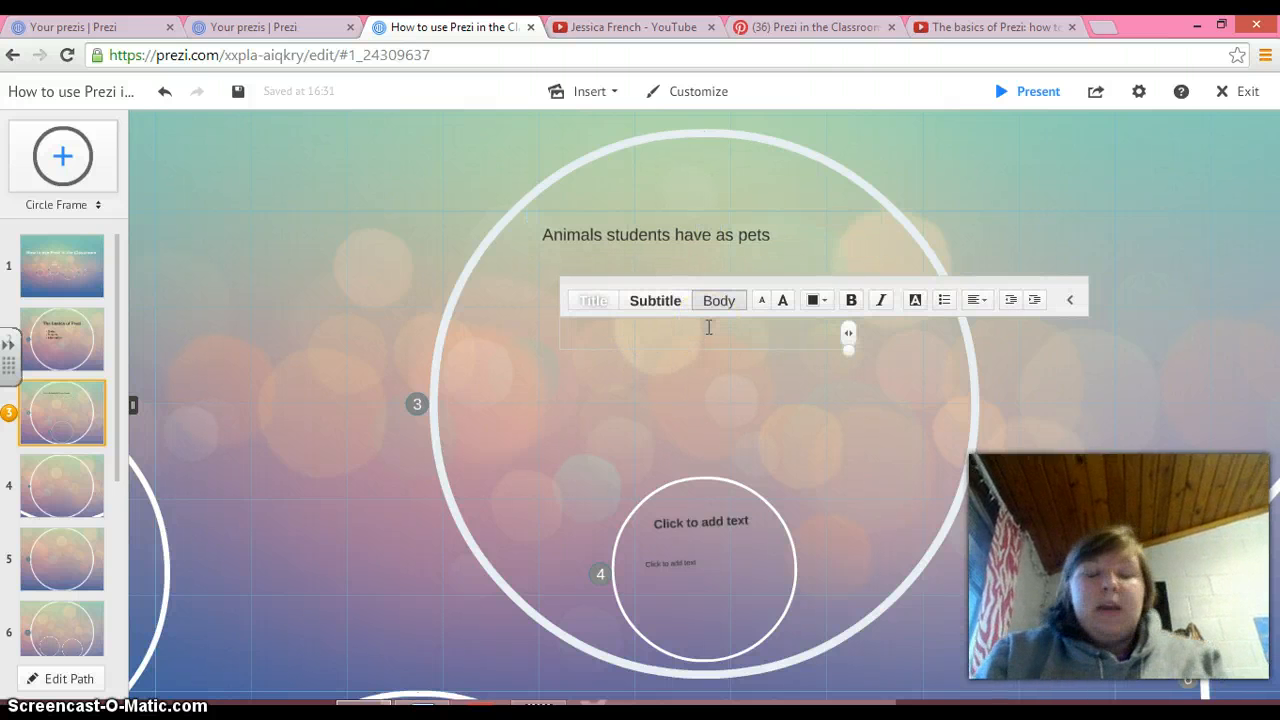
text(Dogs)
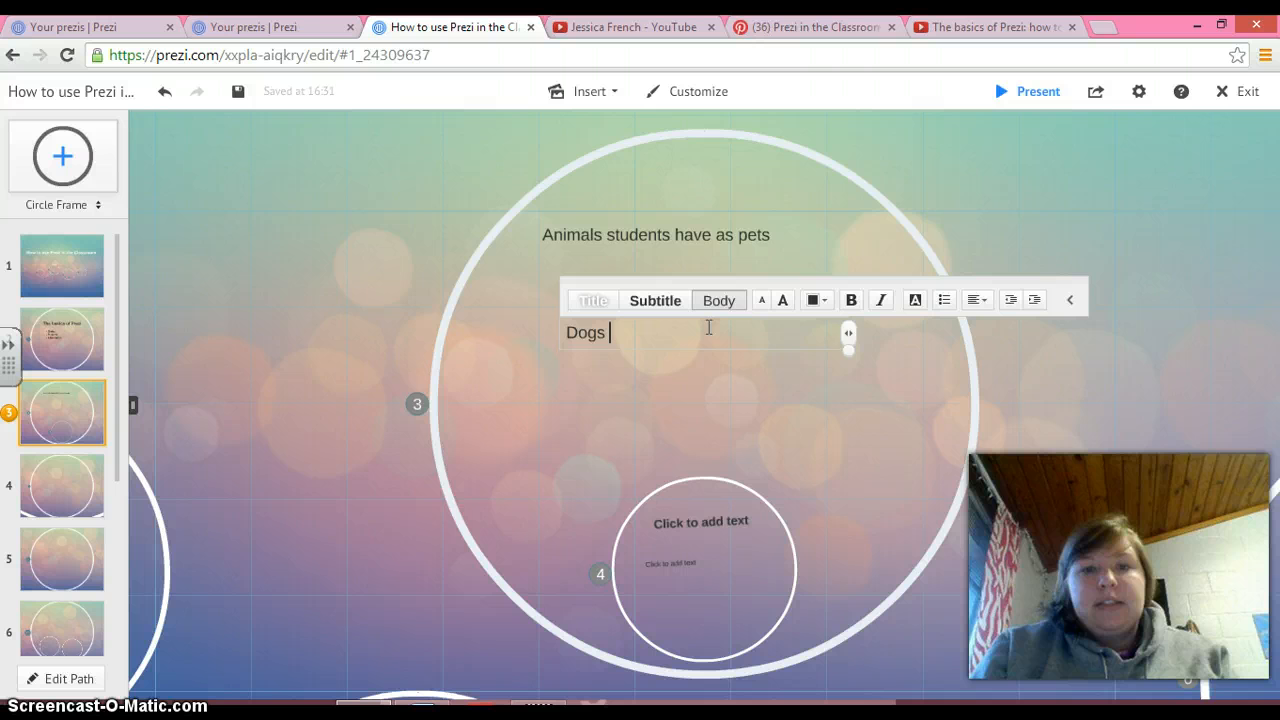
text(Cats)
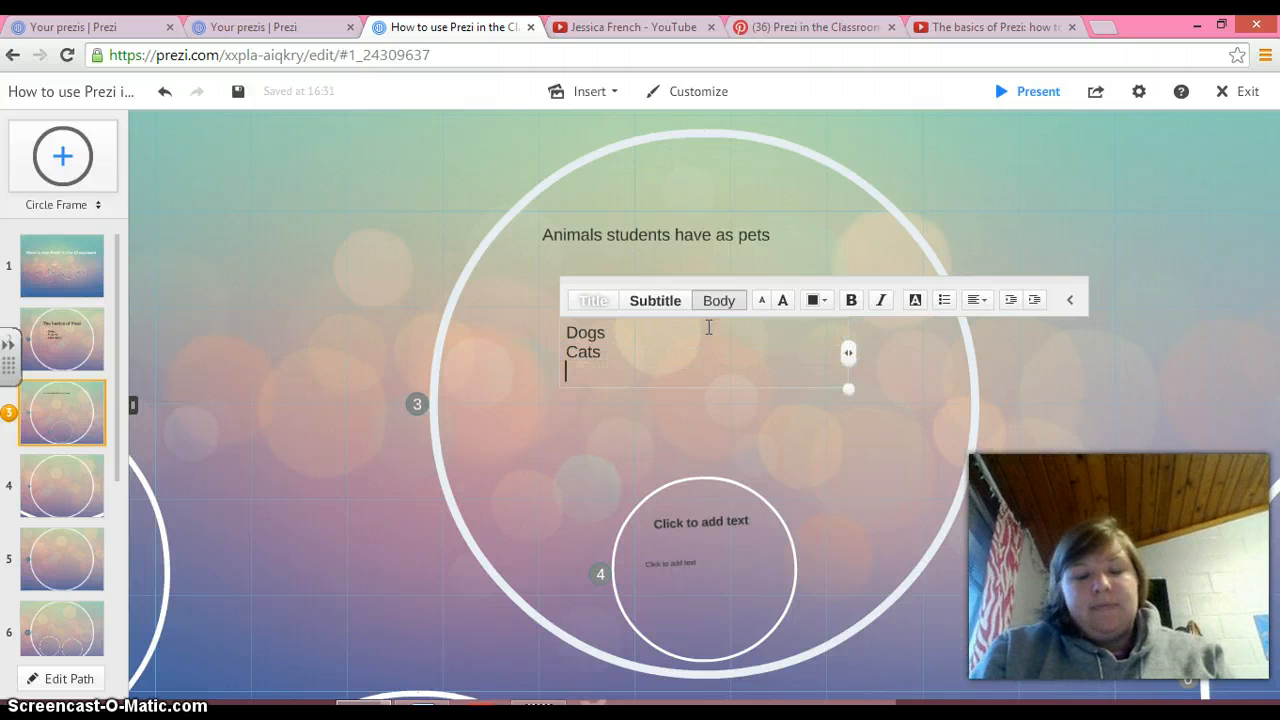
text(Fish)
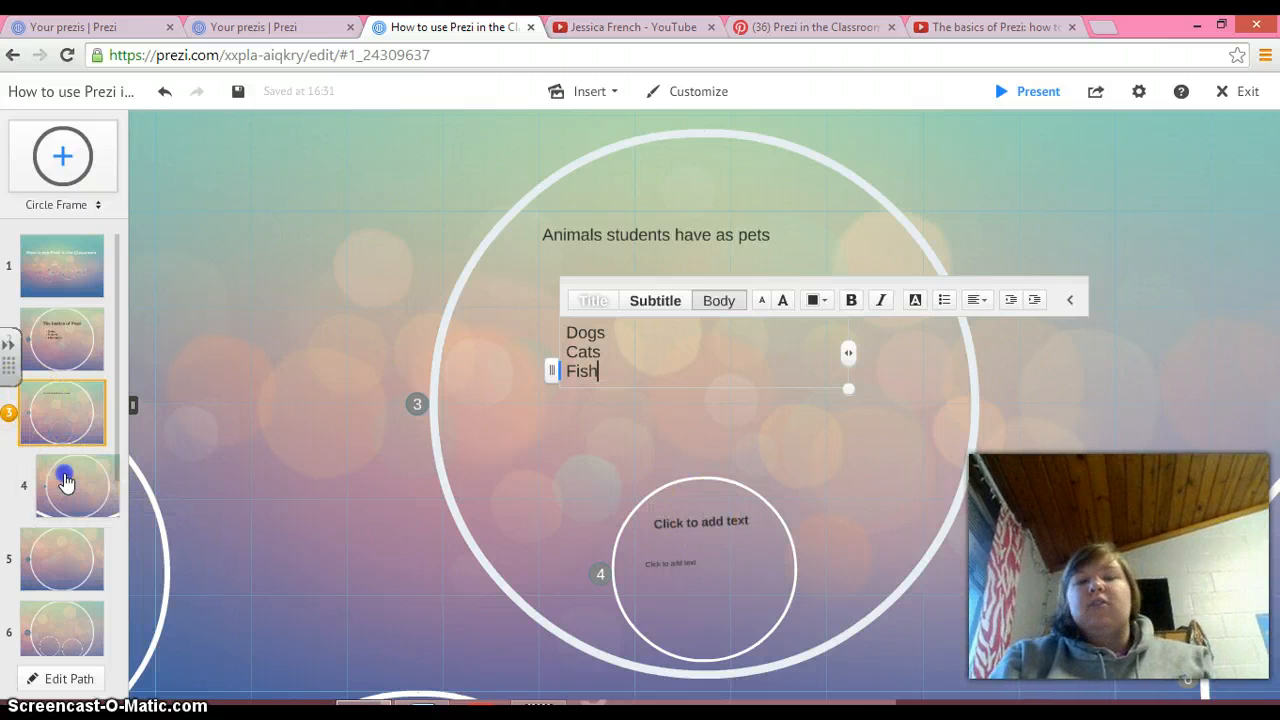
click(62, 486)
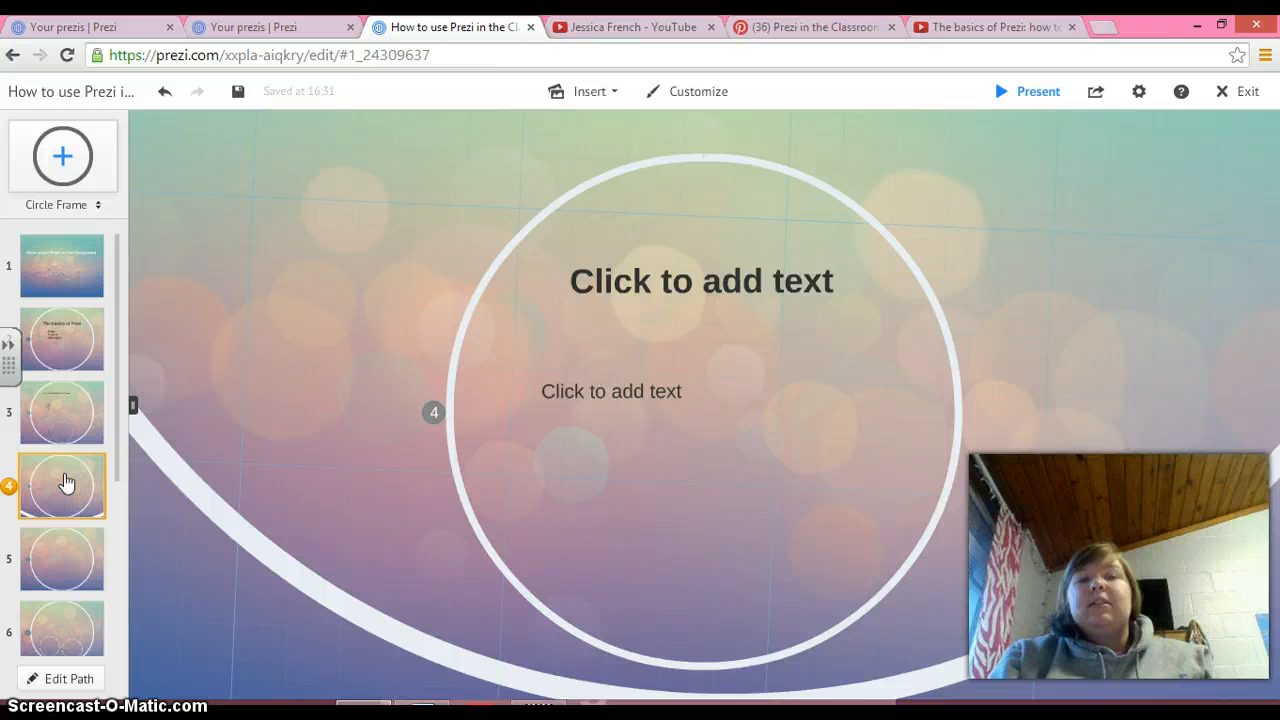
Title frame 4 'Types of fish'.
click(700, 280)
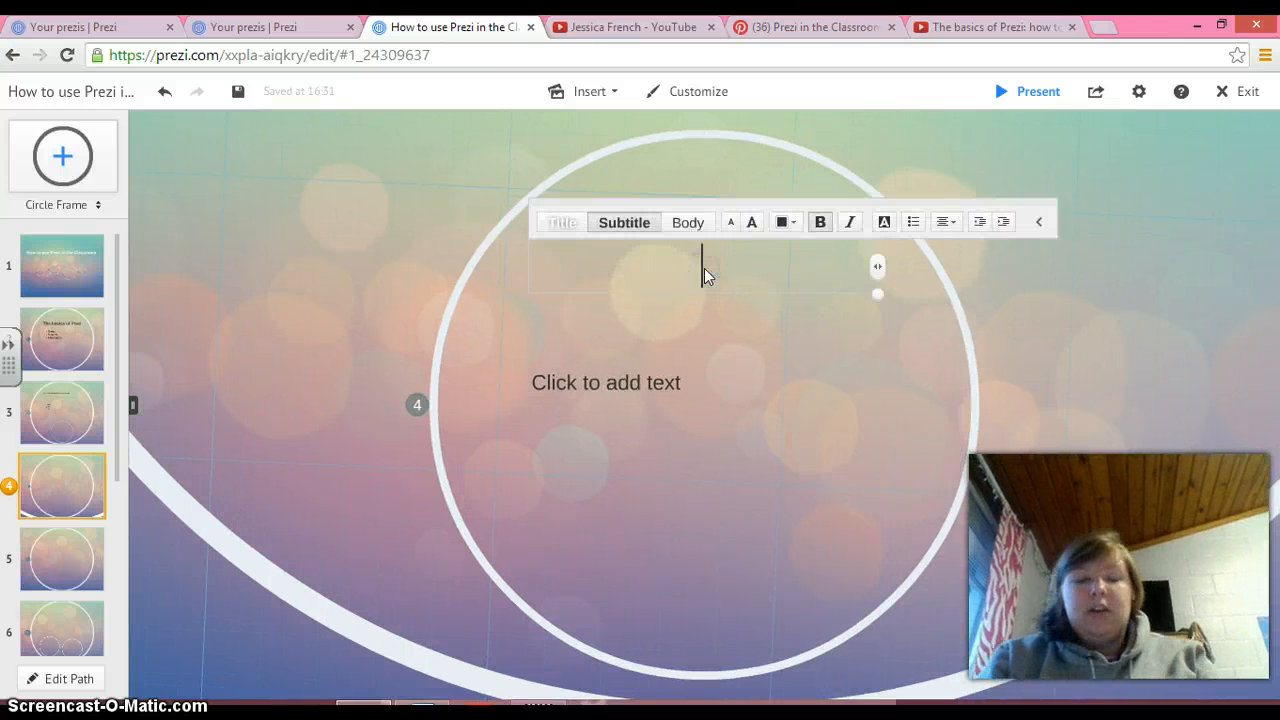
text(Tv)
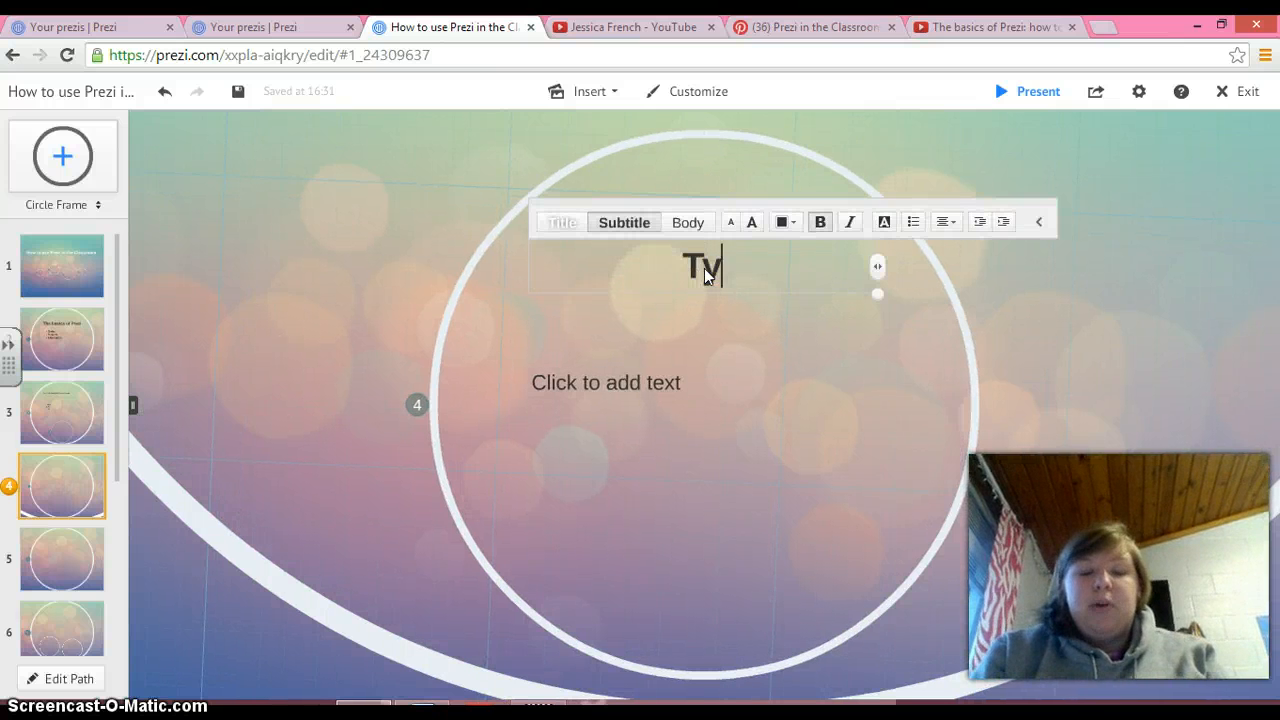
text(pes of f)
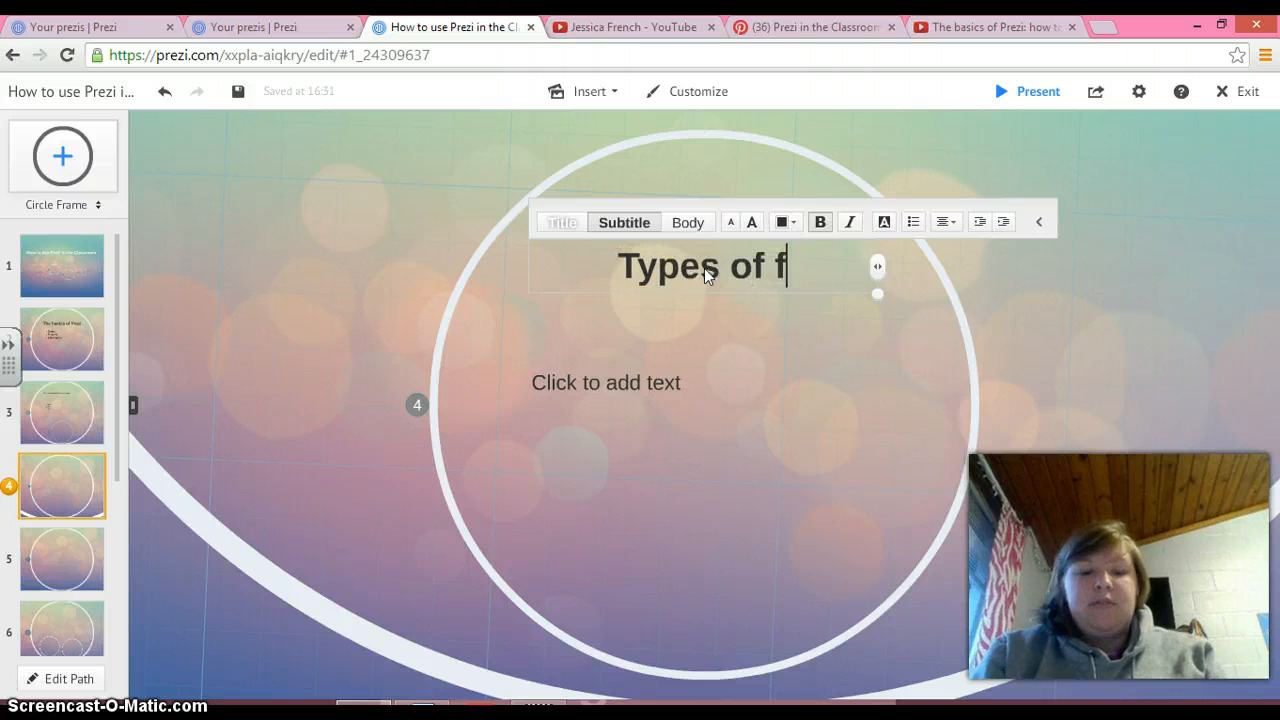
List goldfish and betta fish under the title, then return to pets frame 3.
click(600, 388)
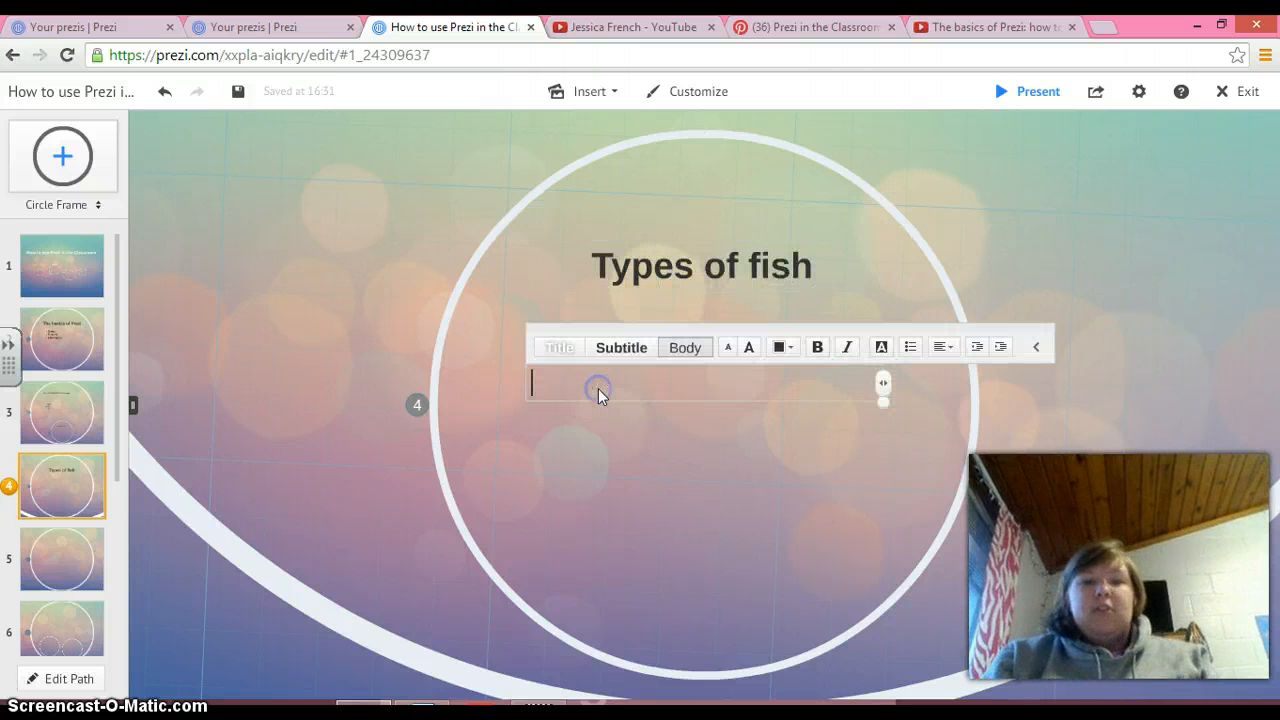
text(goldfi)
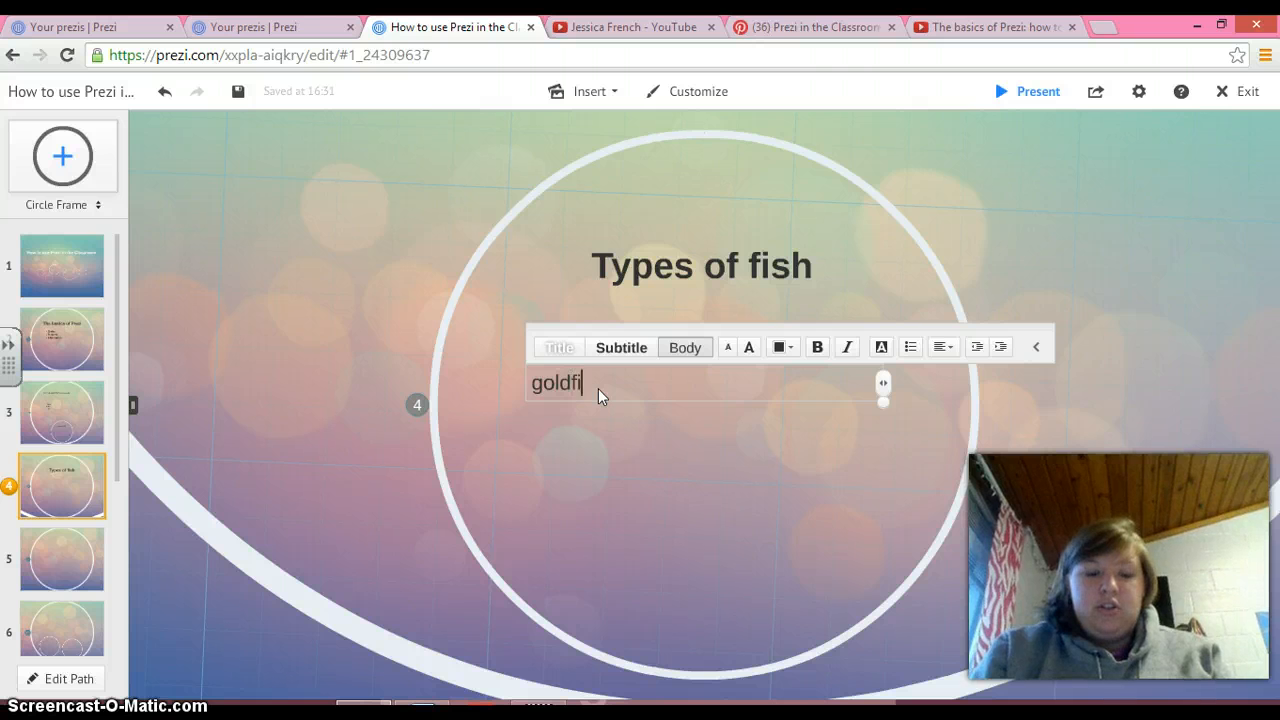
text(sh)
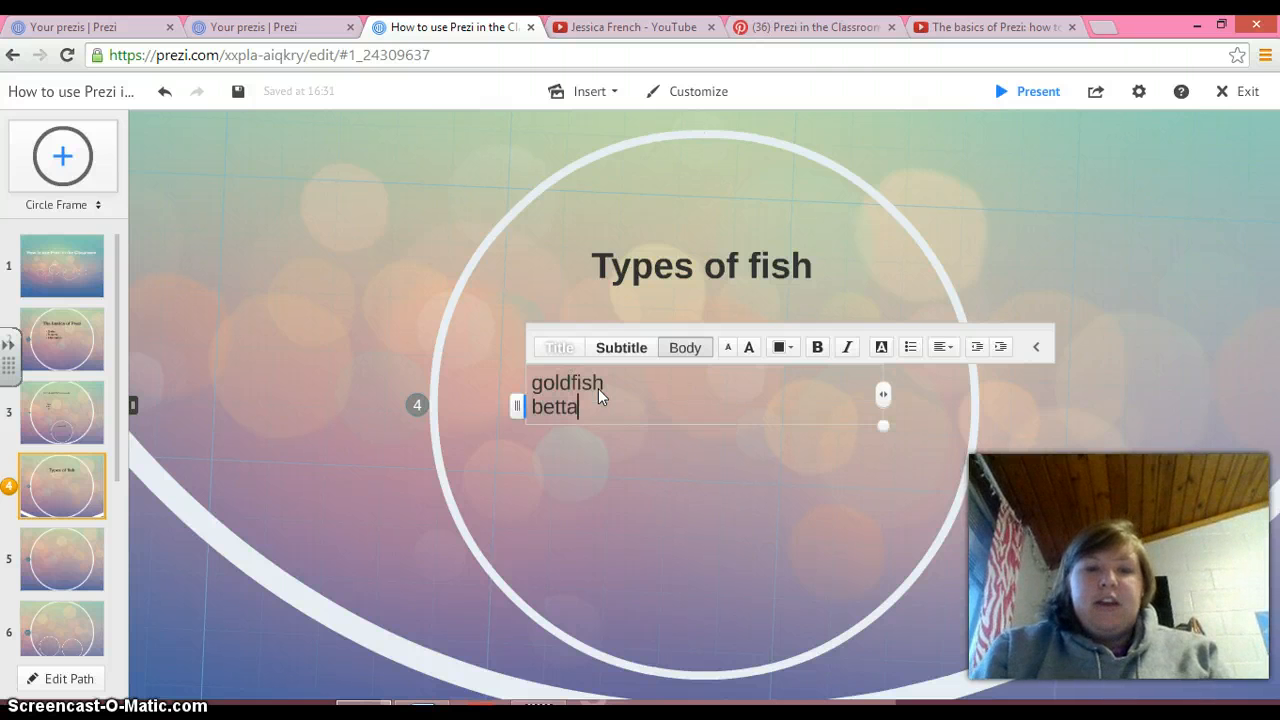
text(fish)
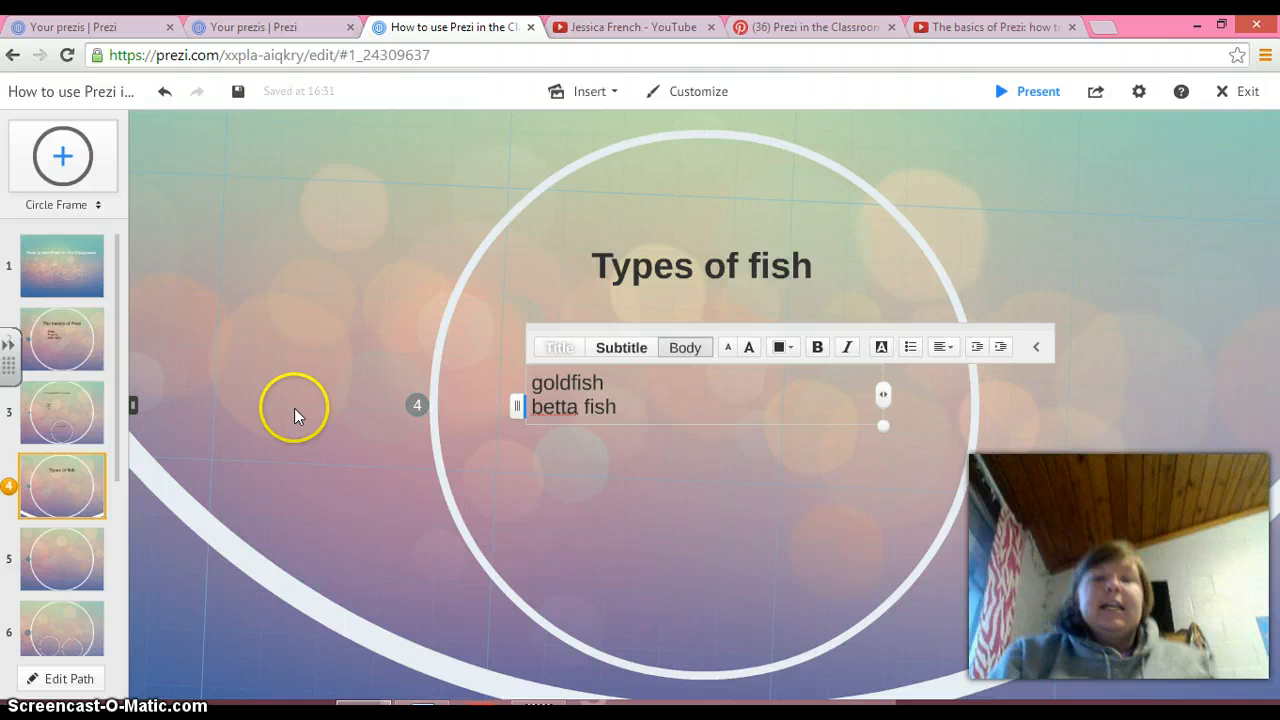
mouse_move(44, 412)
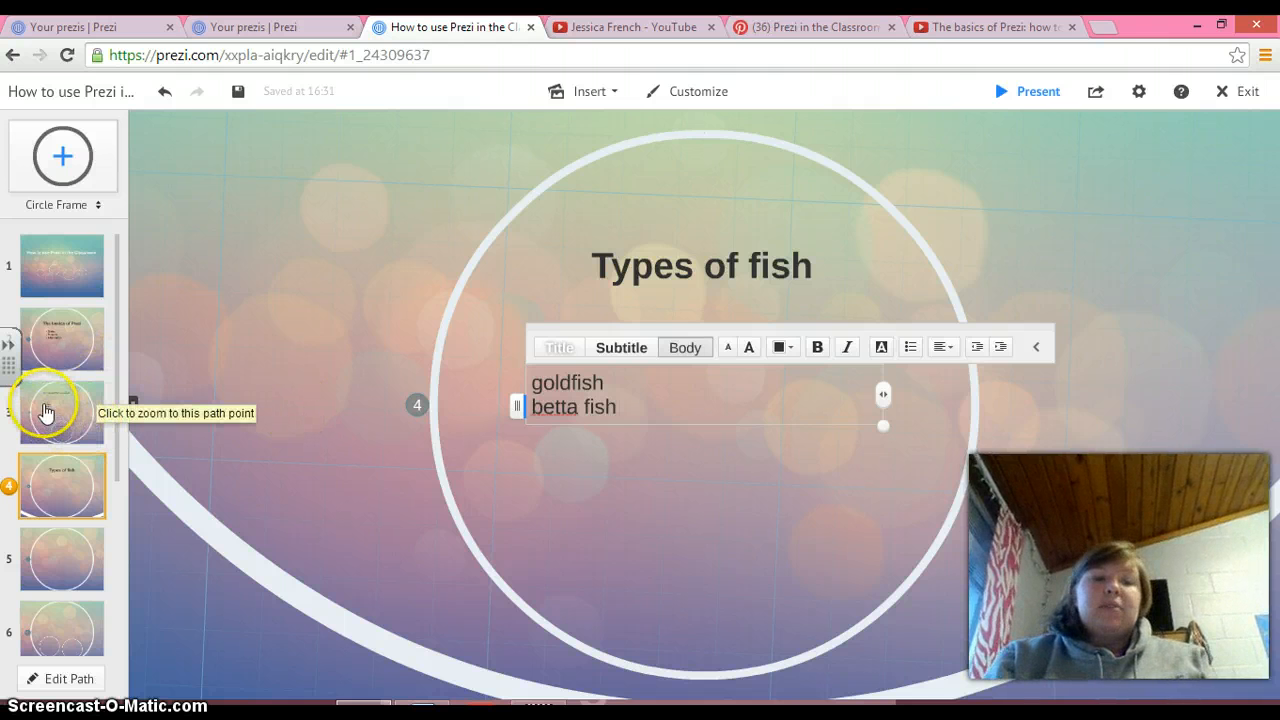
click(60, 412)
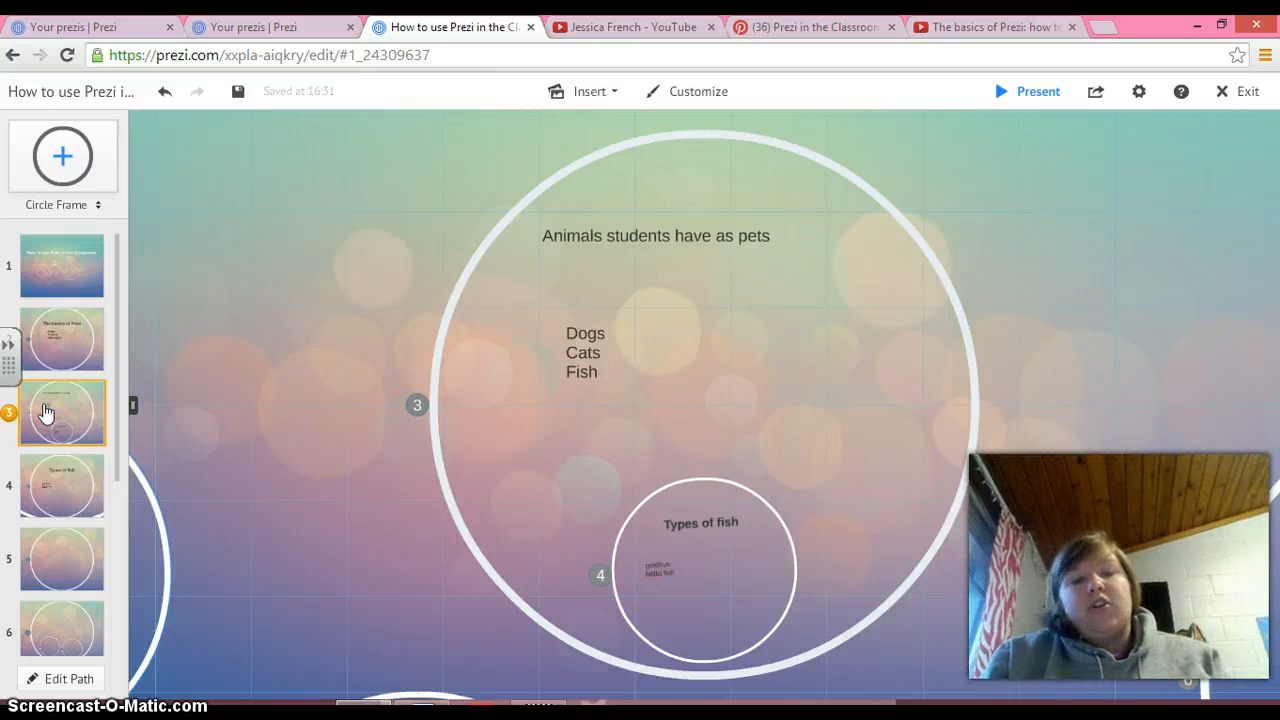
From the overview, add a circle frame below the rightmost frame and zoom in as path point 8.
click(60, 486)
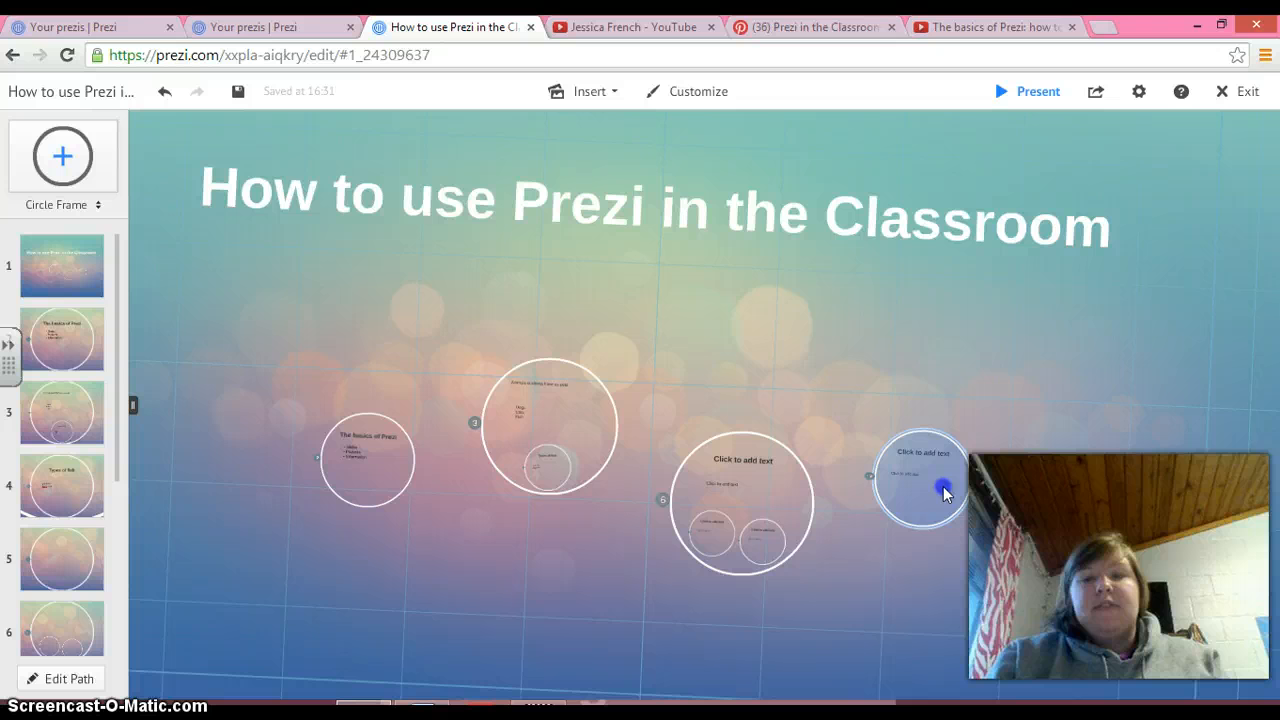
drag(920, 490, 884, 572)
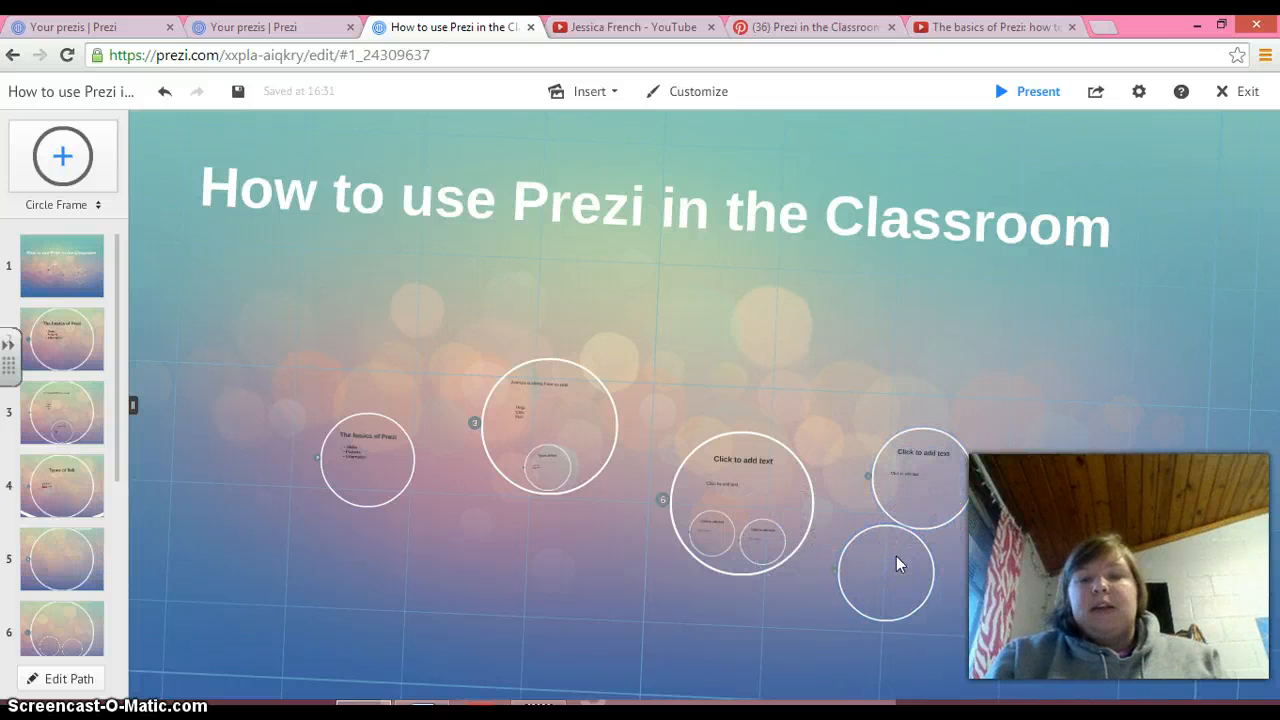
click(884, 572)
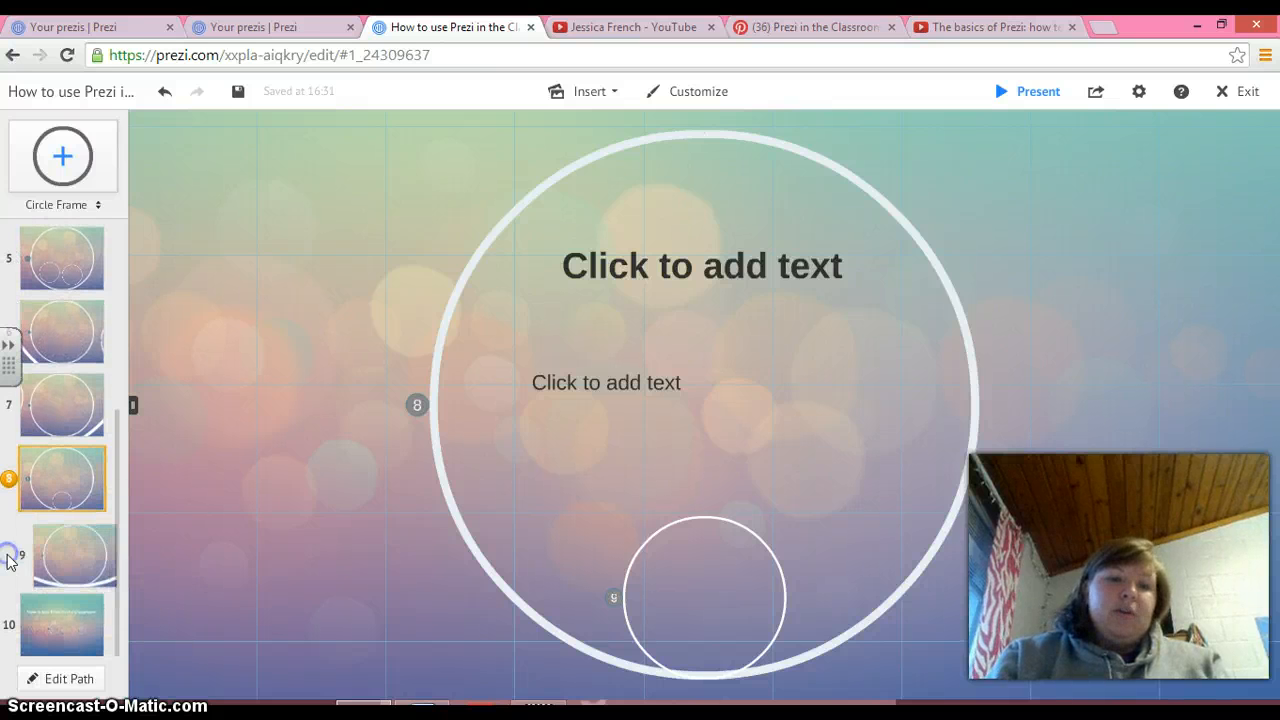
mouse_move(470, 400)
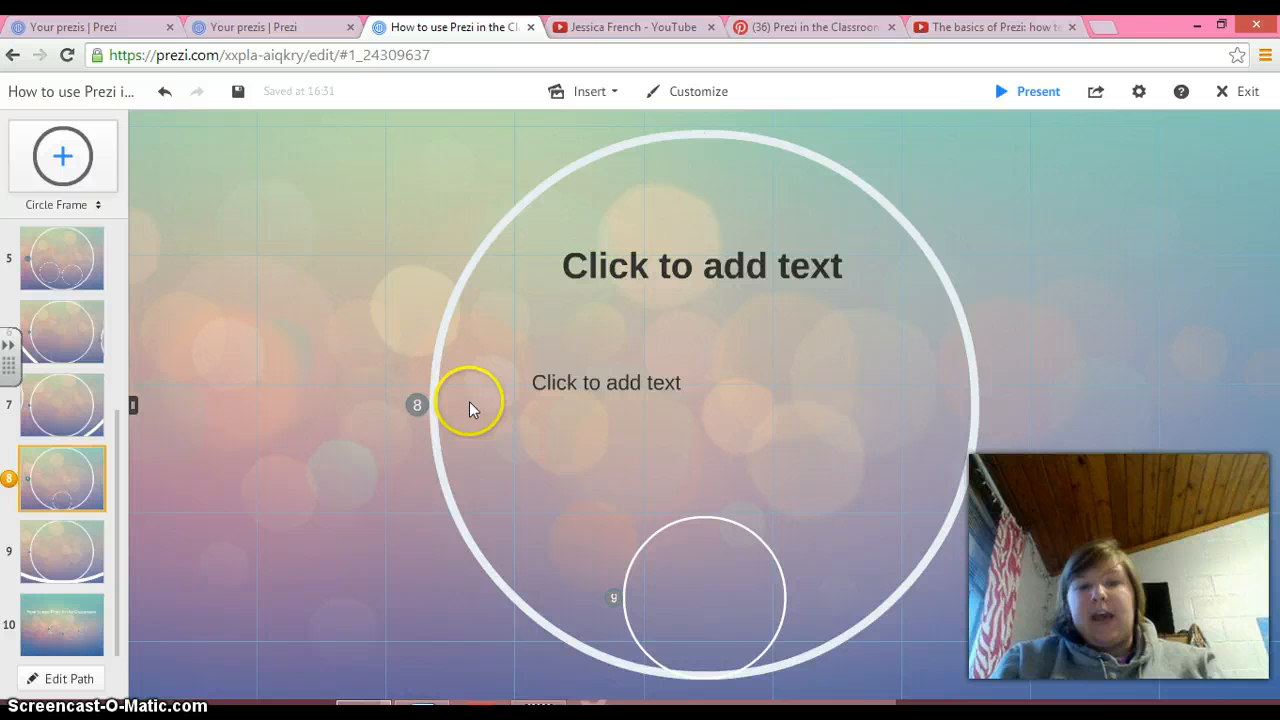
click(700, 264)
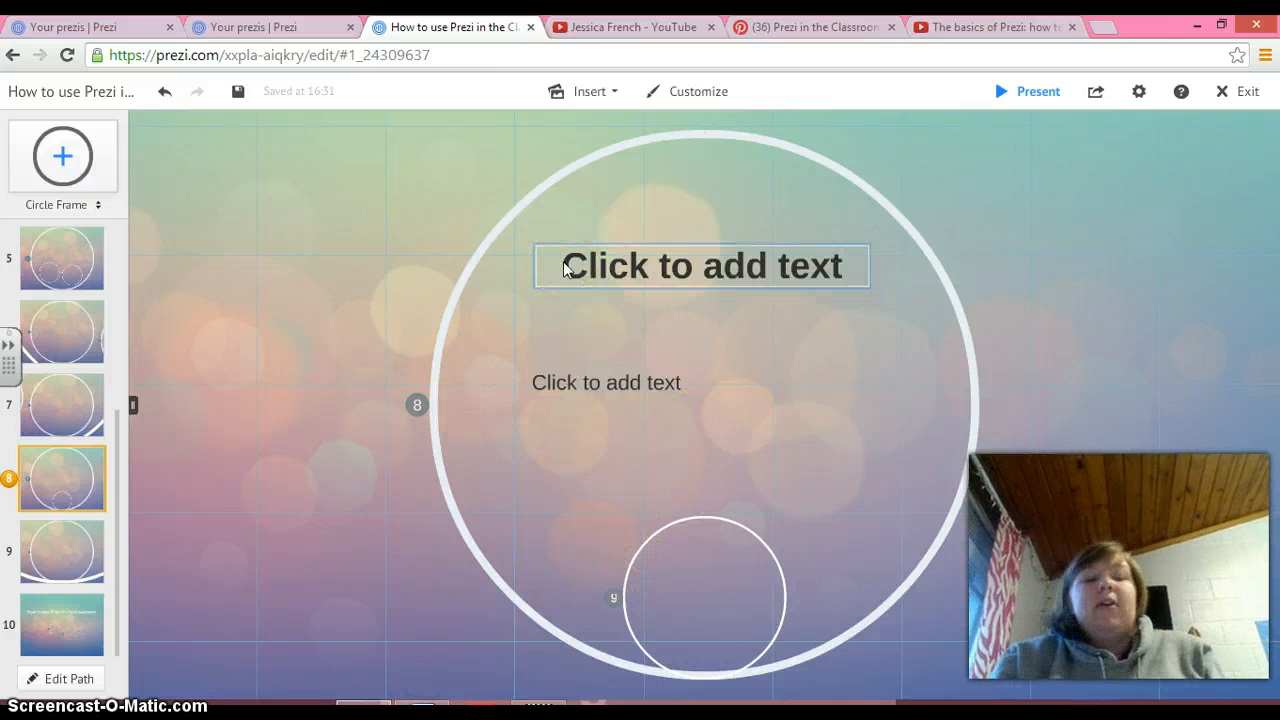